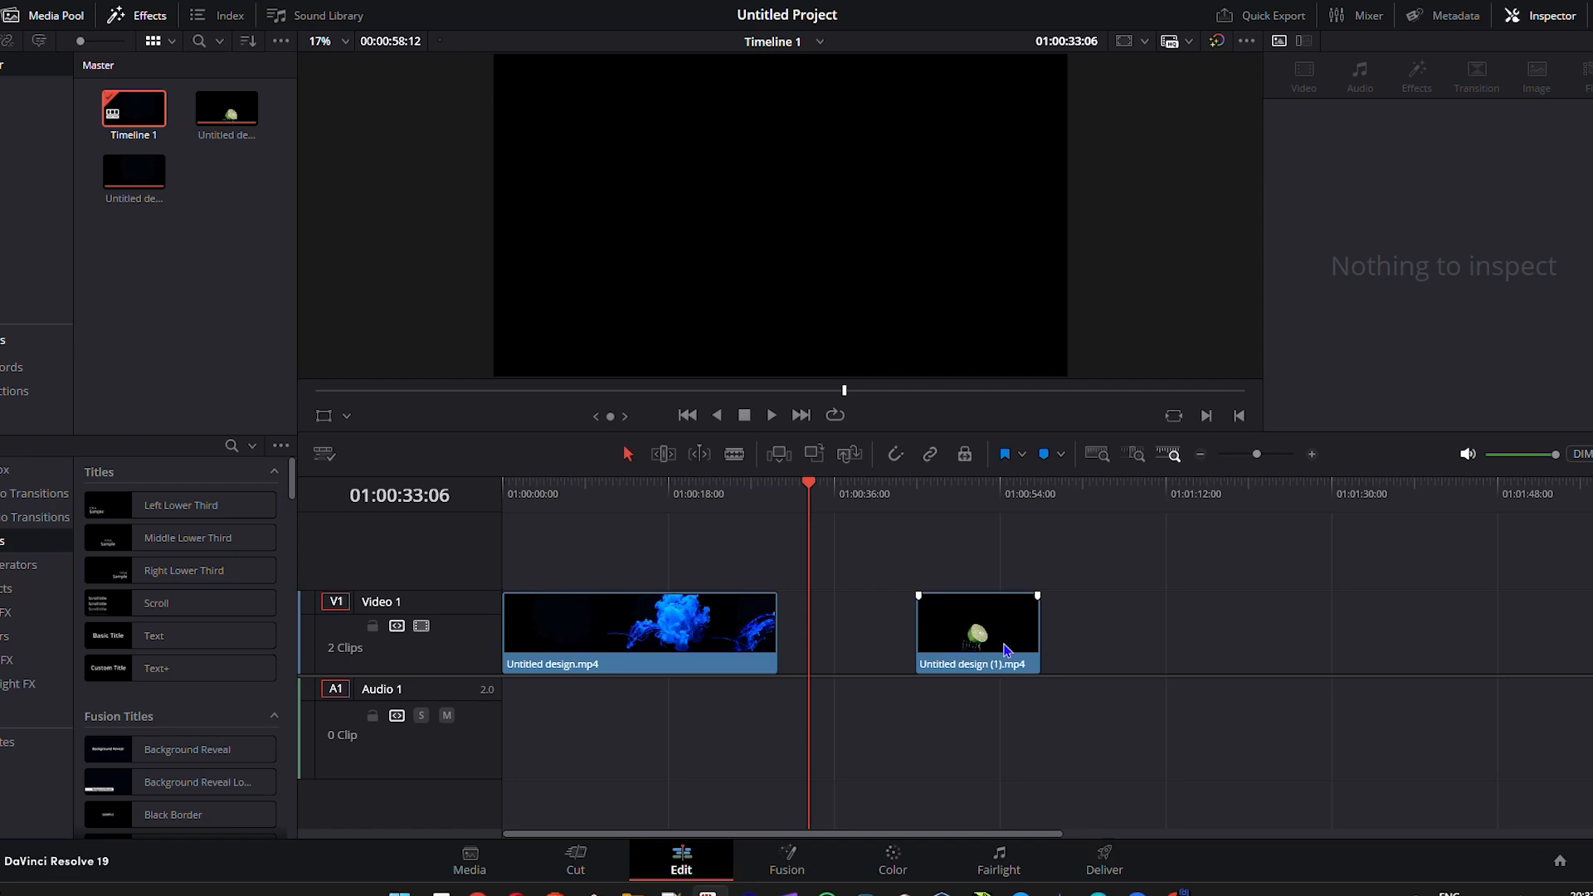
Drag the lime clip Untitled design (1).mp4 left to butt against the blue smoke clip
left_click(1005, 648)
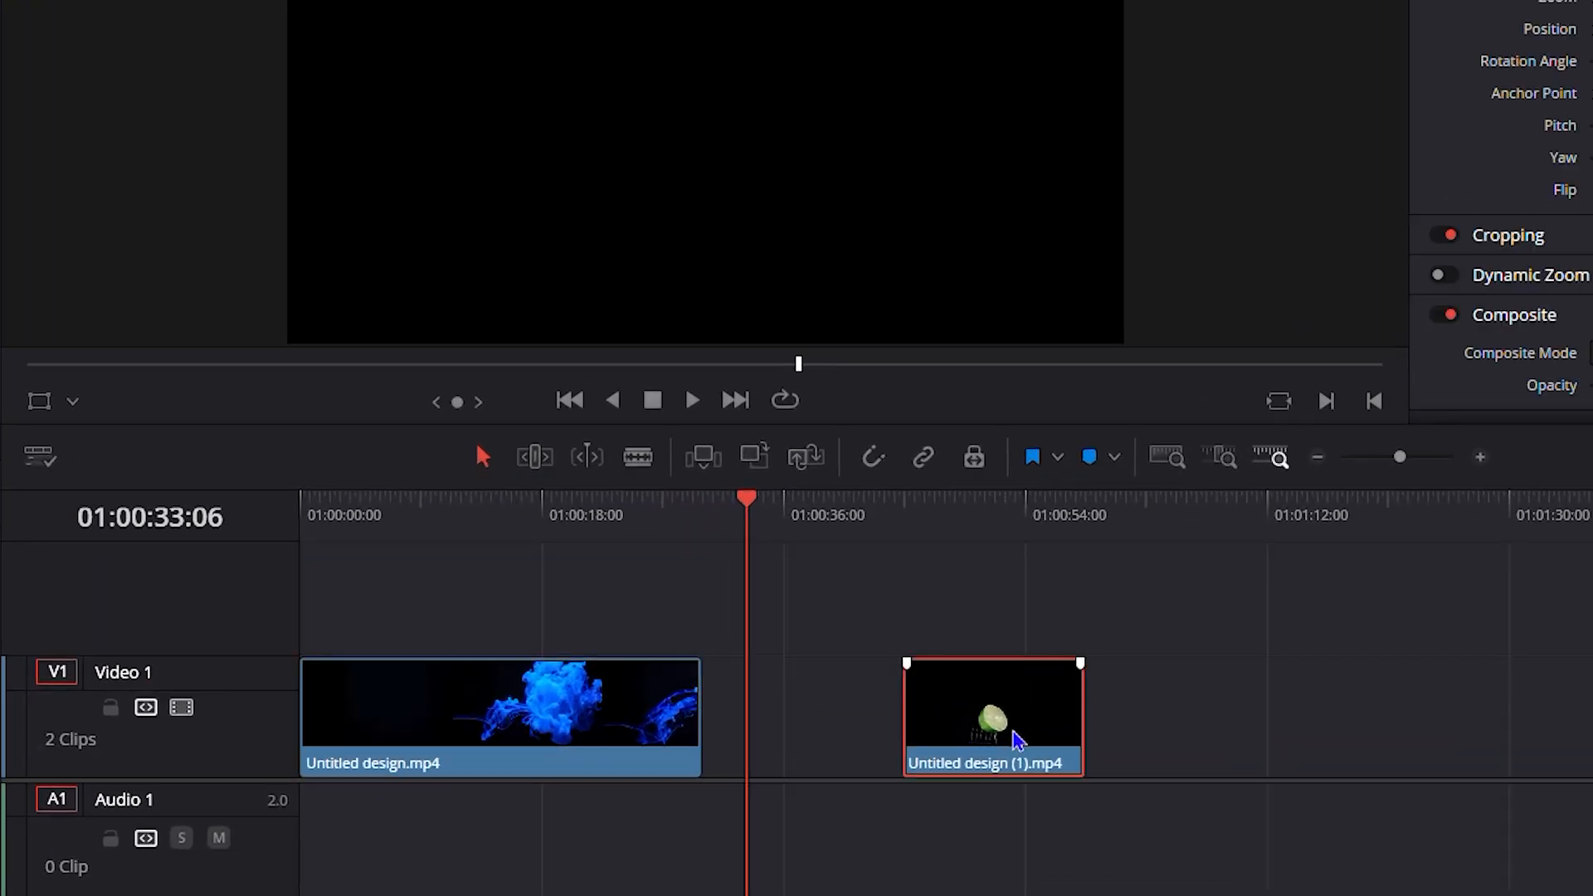
left_click_drag(990, 716, 792, 716)
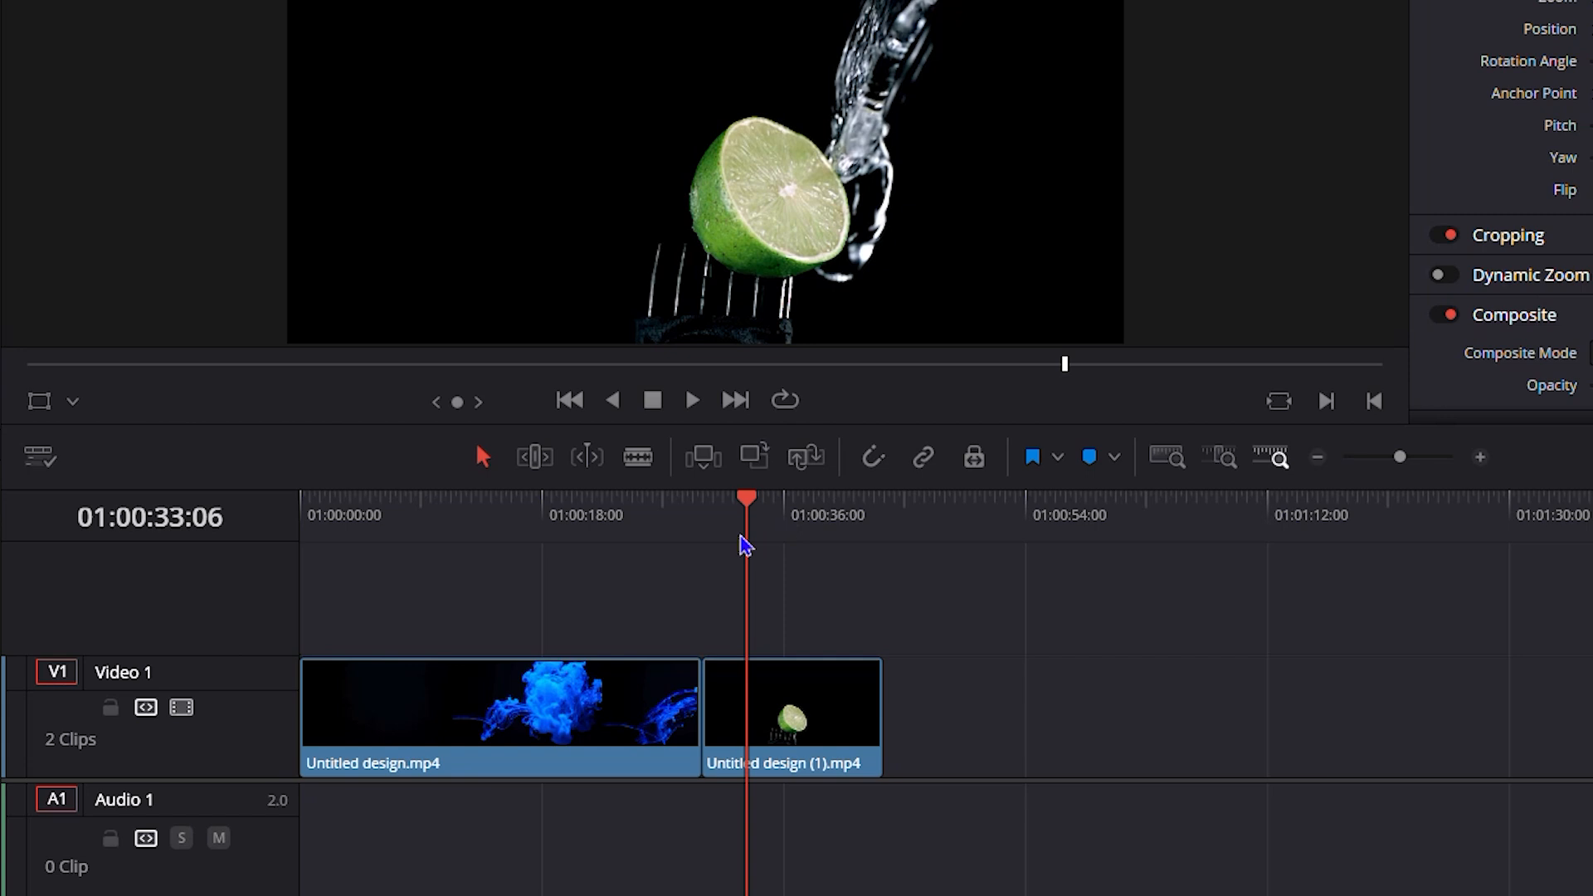
mouse_move(471, 554)
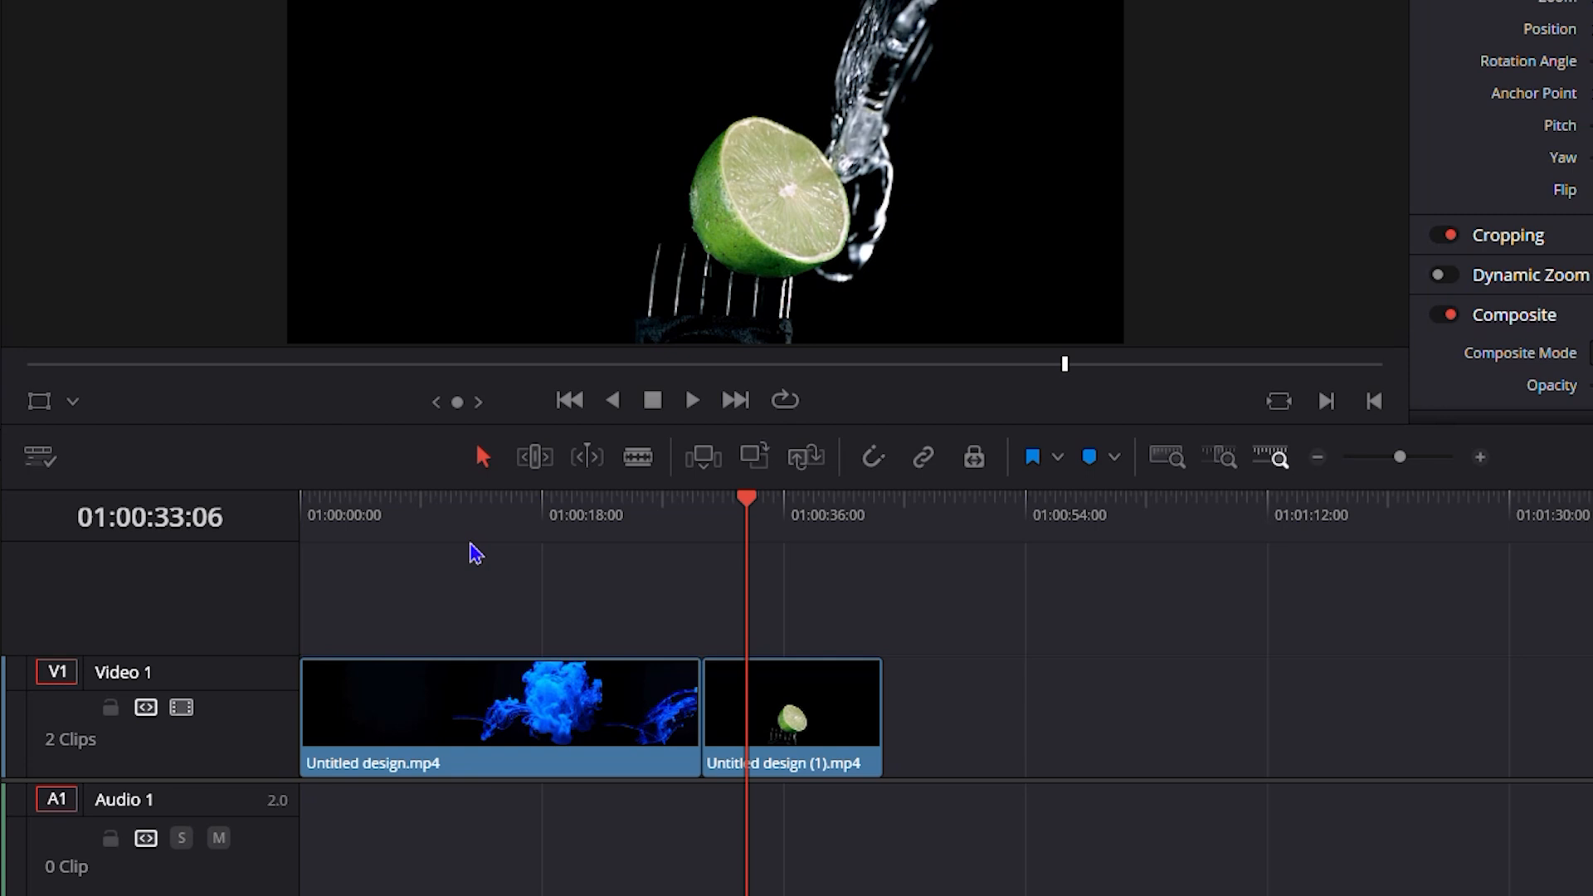
left_click(498, 727)
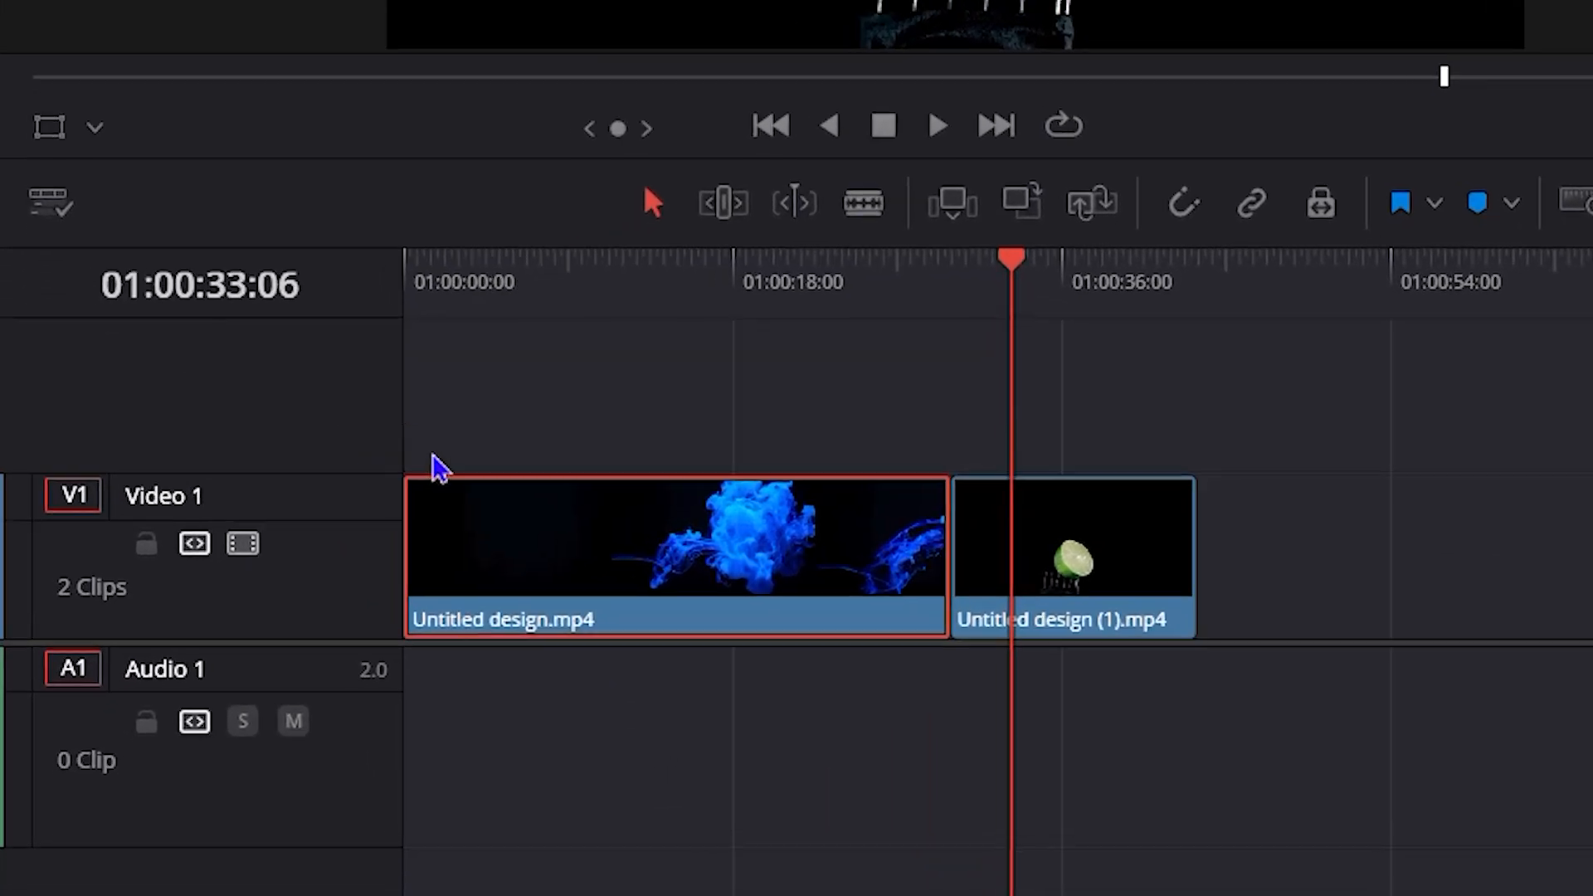
right_click(665, 557)
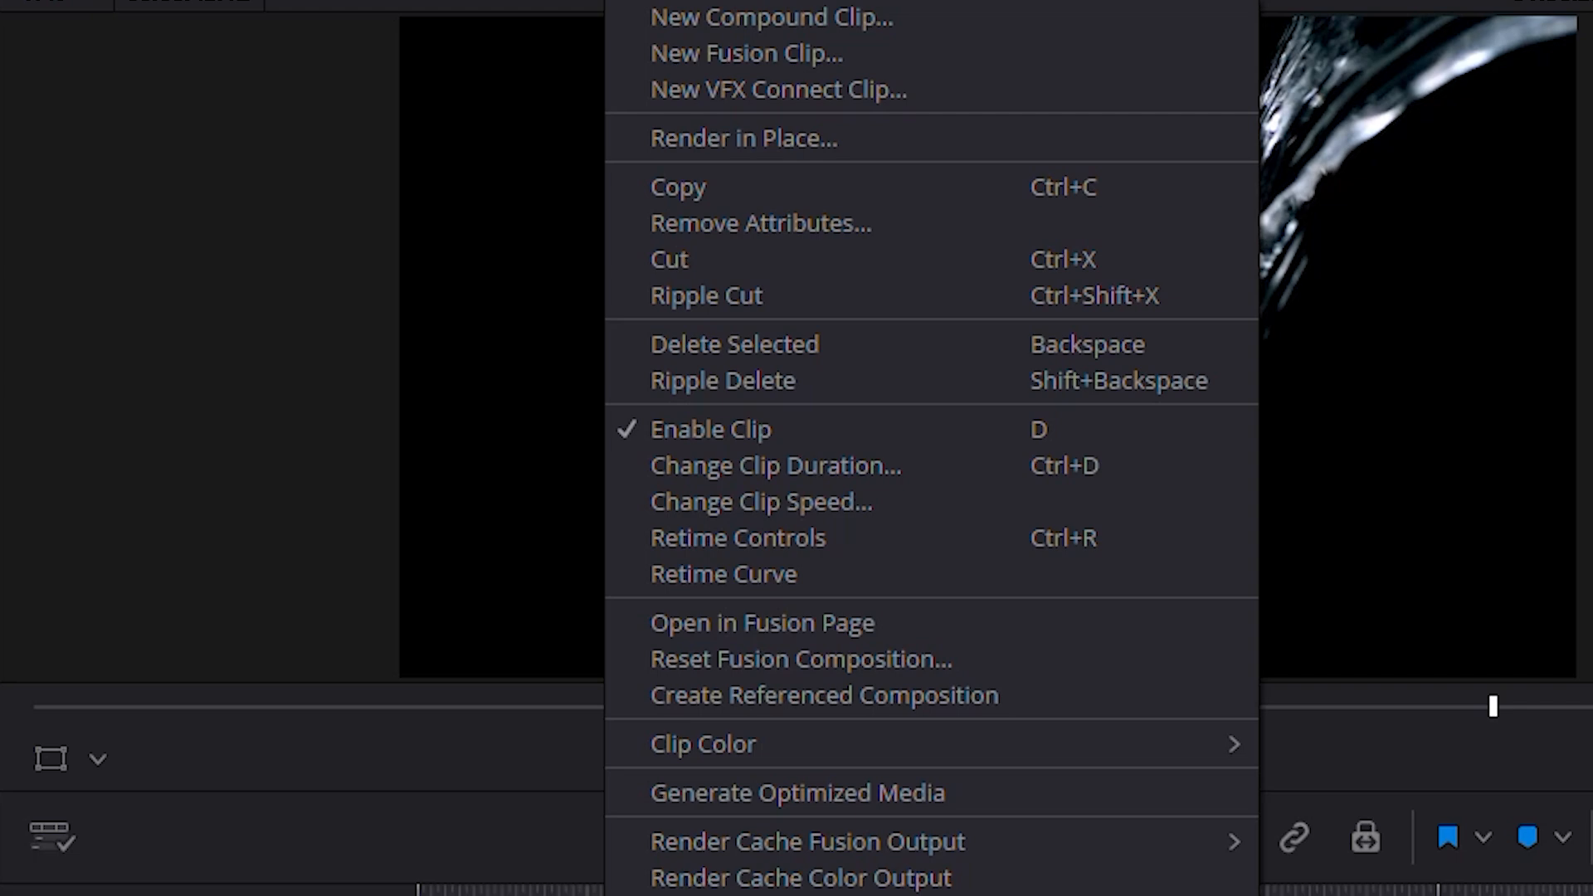
left_click(759, 501)
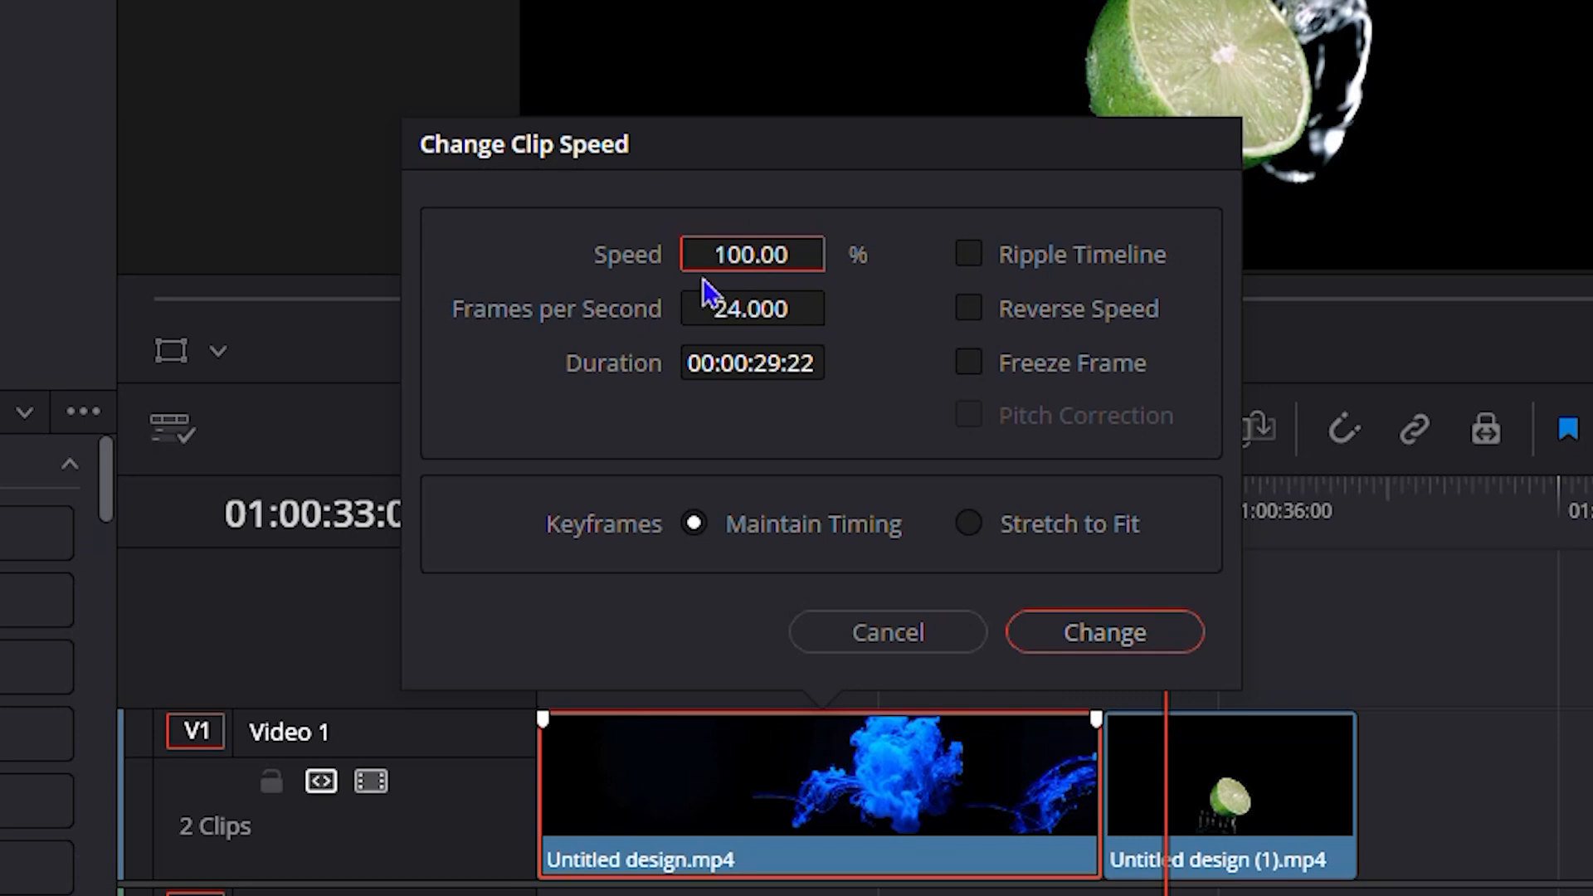
mouse_move(695, 270)
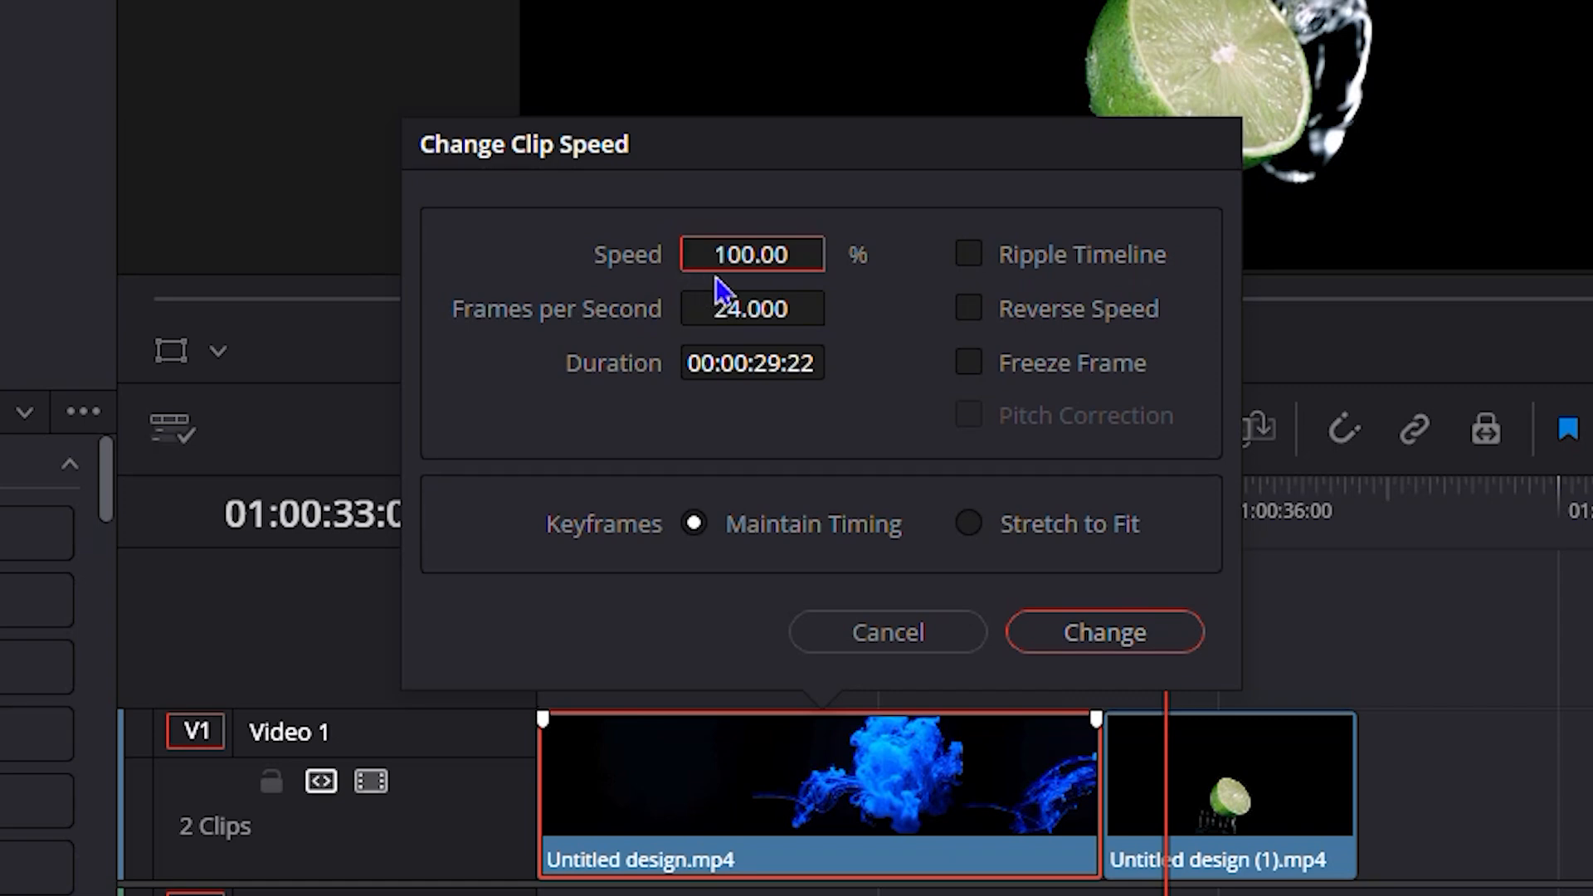
mouse_move(910, 301)
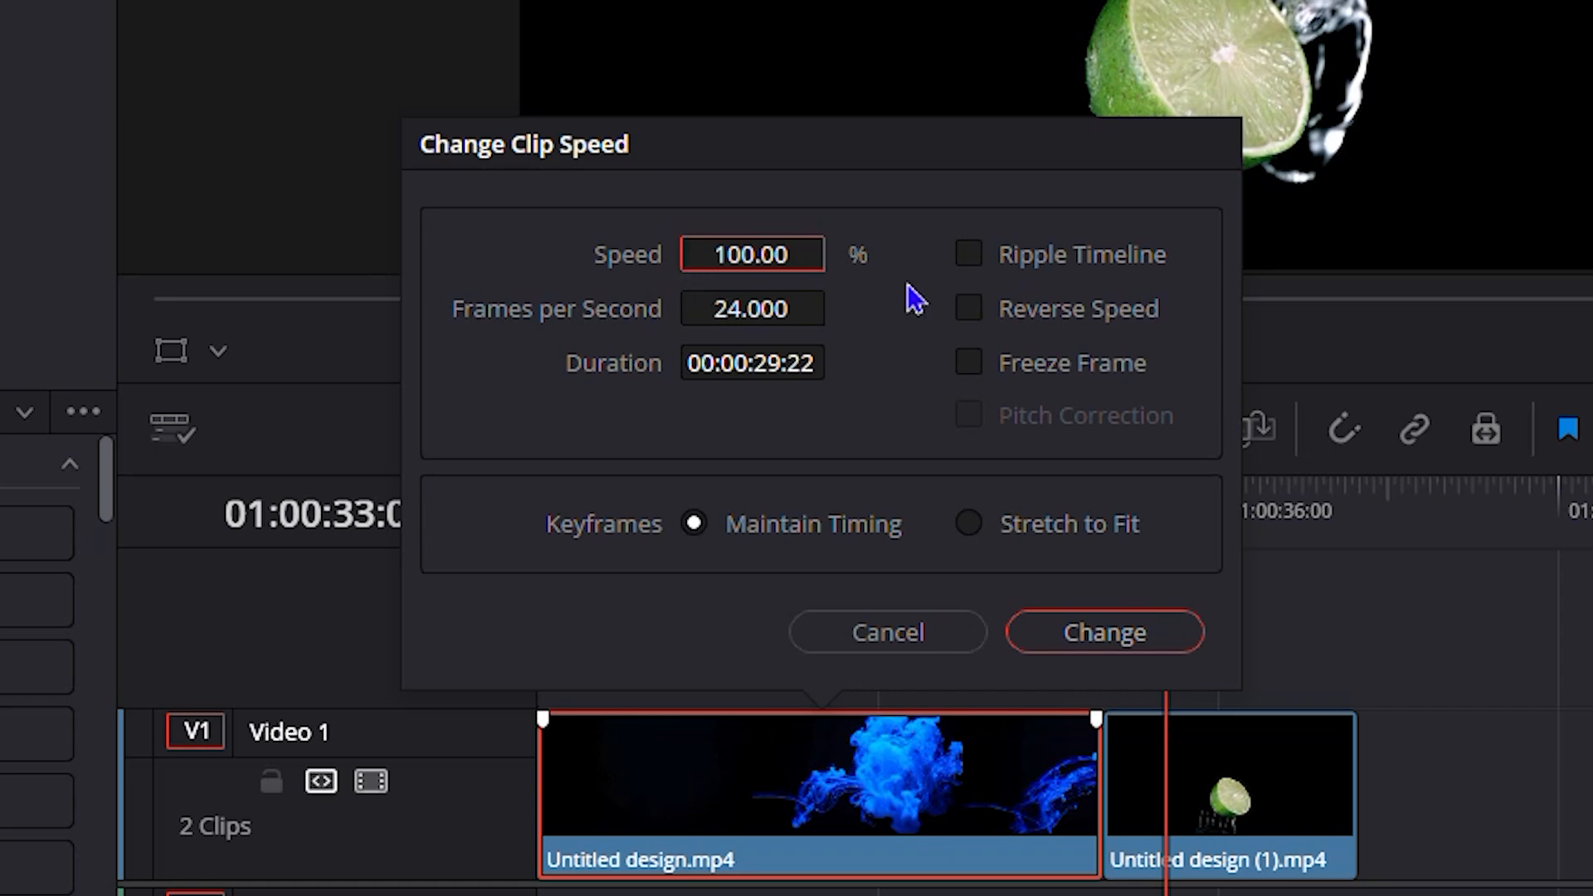
mouse_move(770, 248)
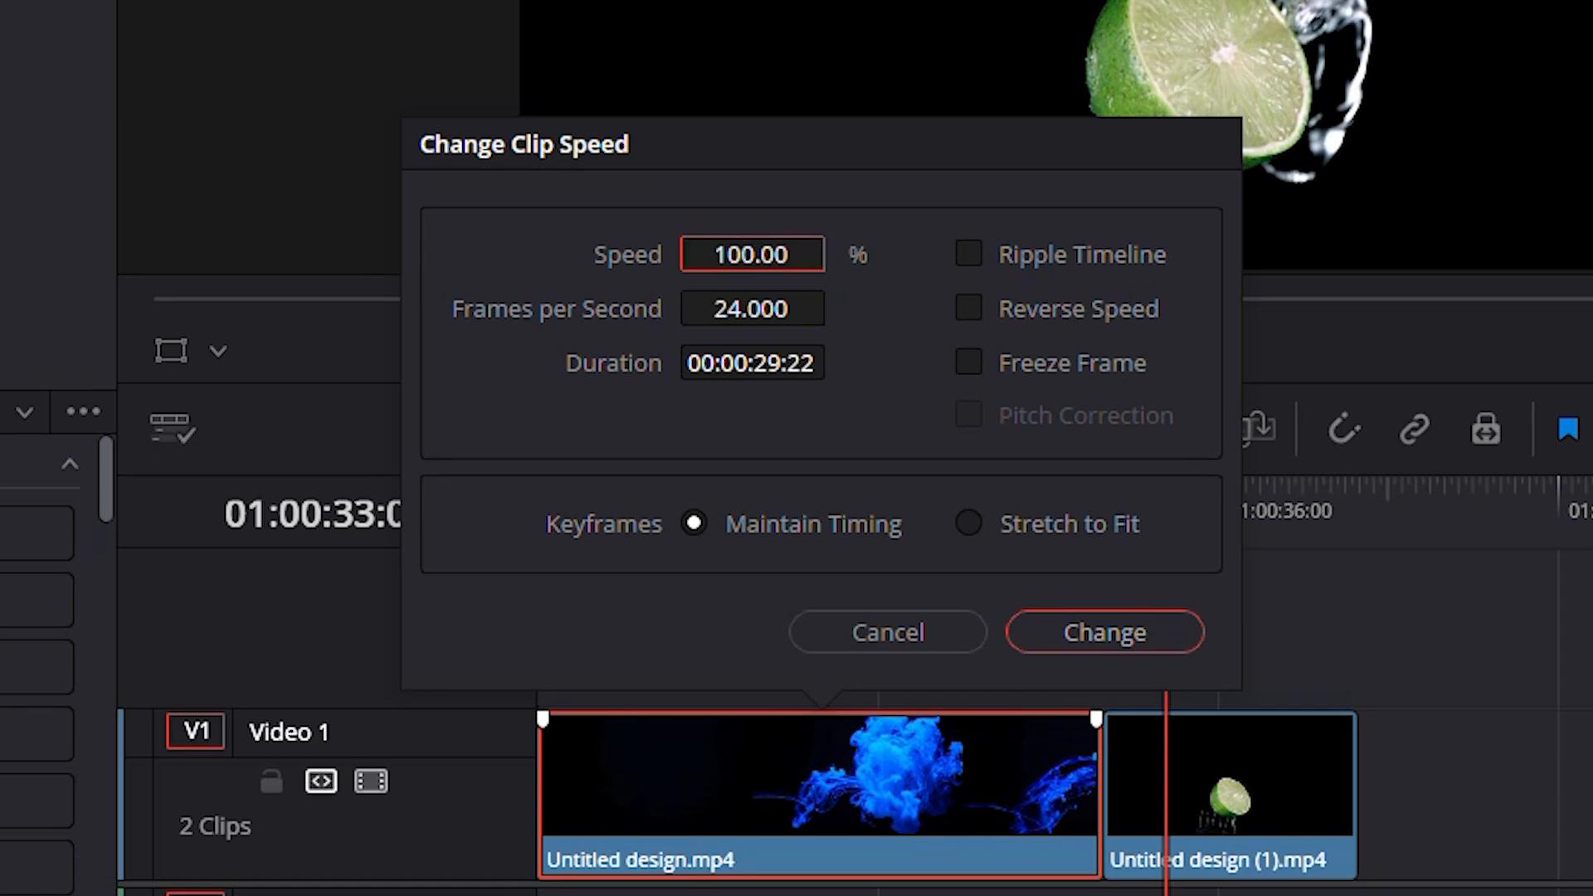
left_click(967, 308)
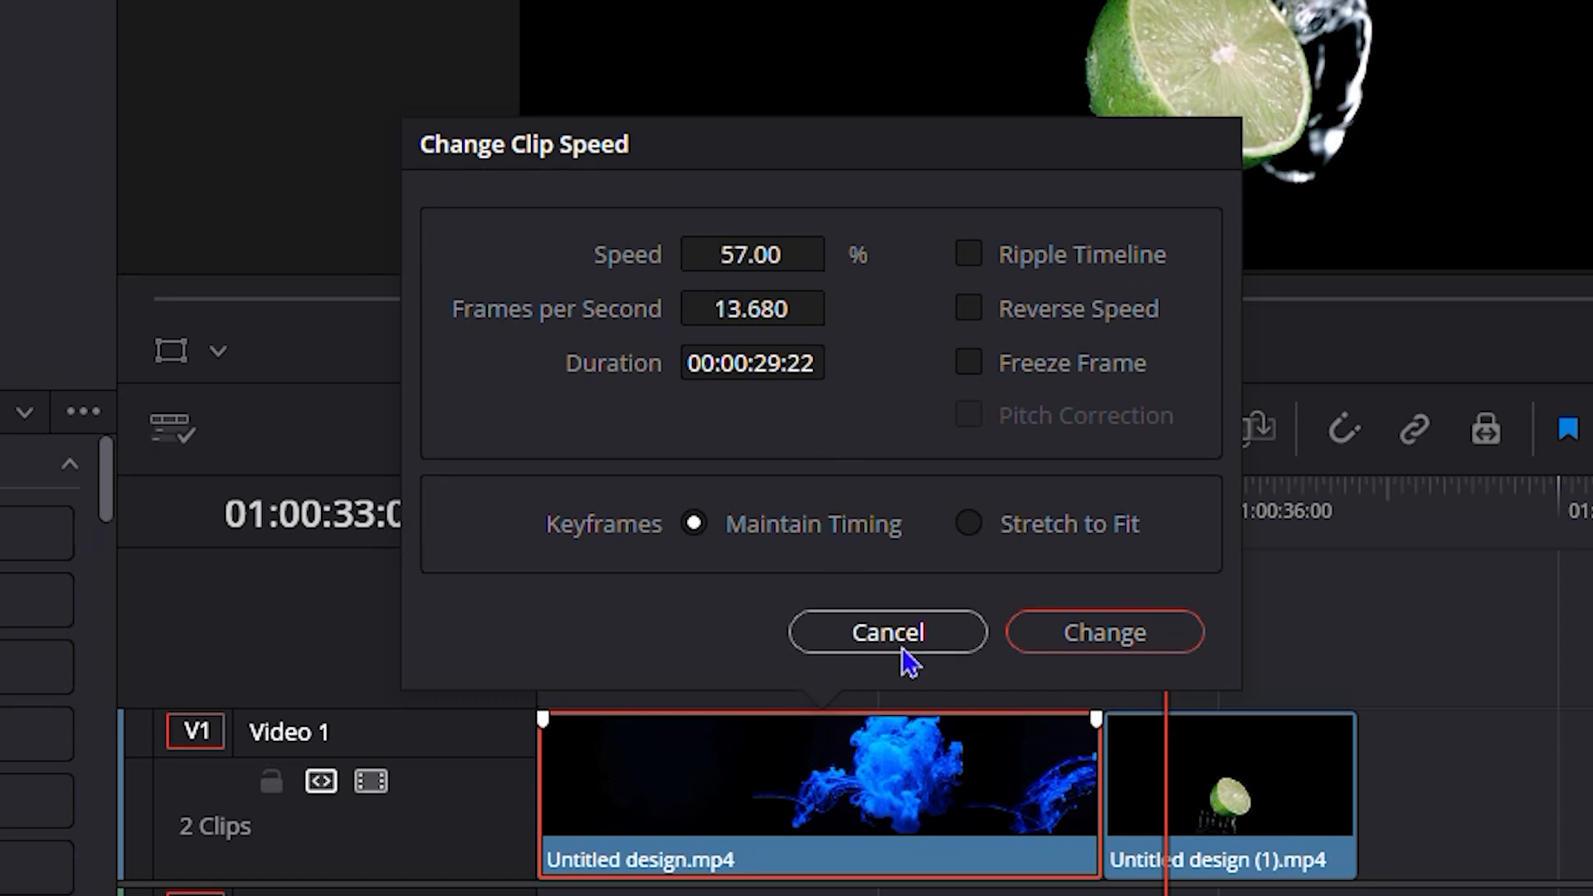
left_click(886, 632)
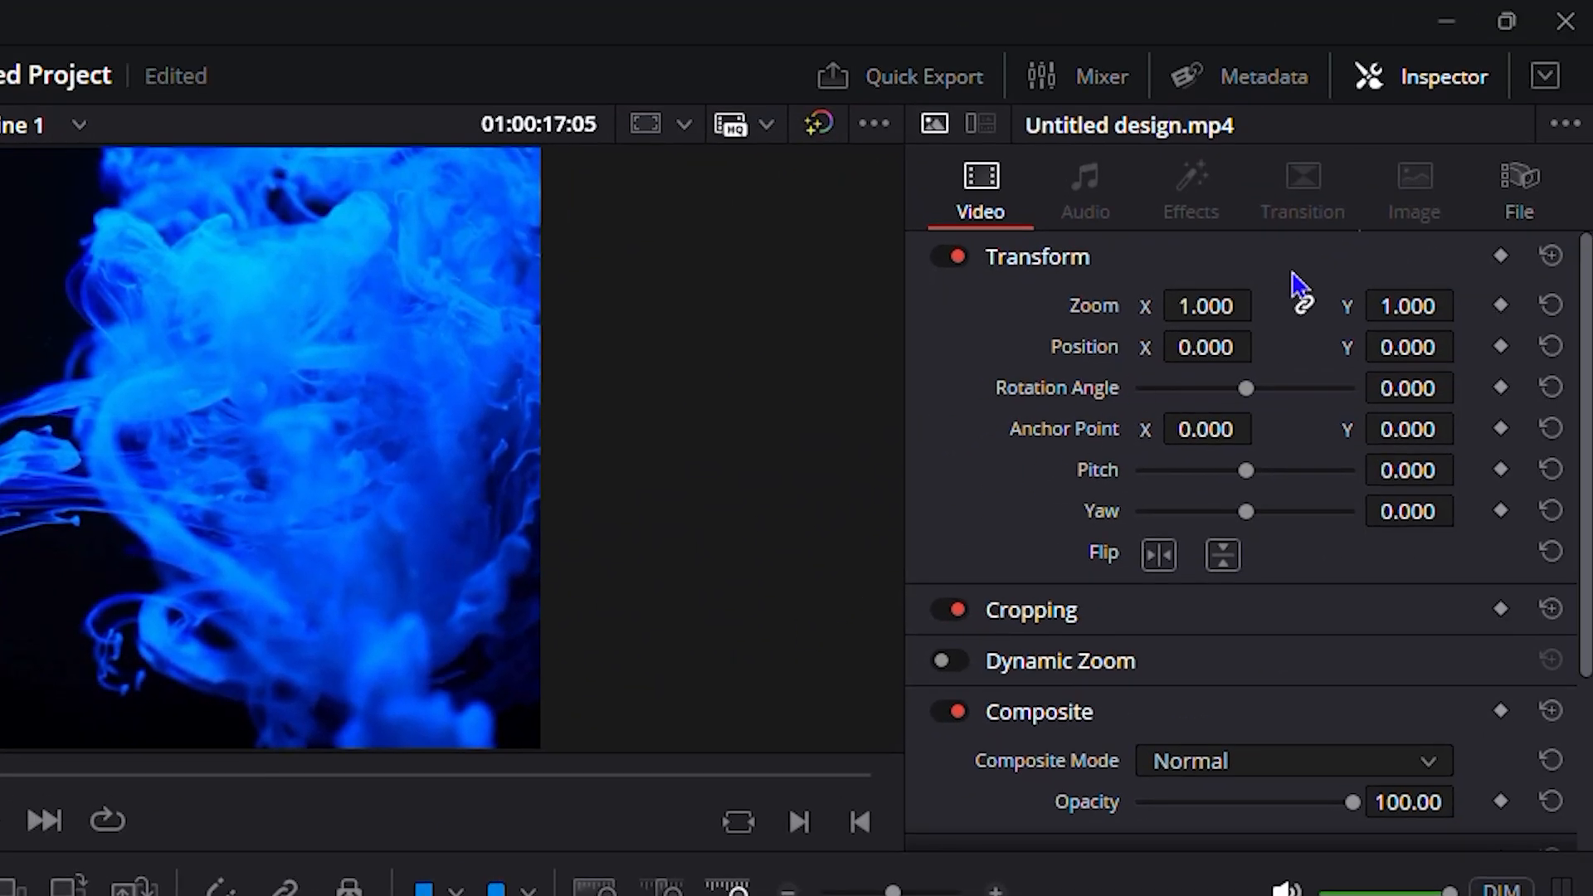
Reopen the Inspector, expand Speed Change, and cue the playhead near the timeline start
left_click(1447, 76)
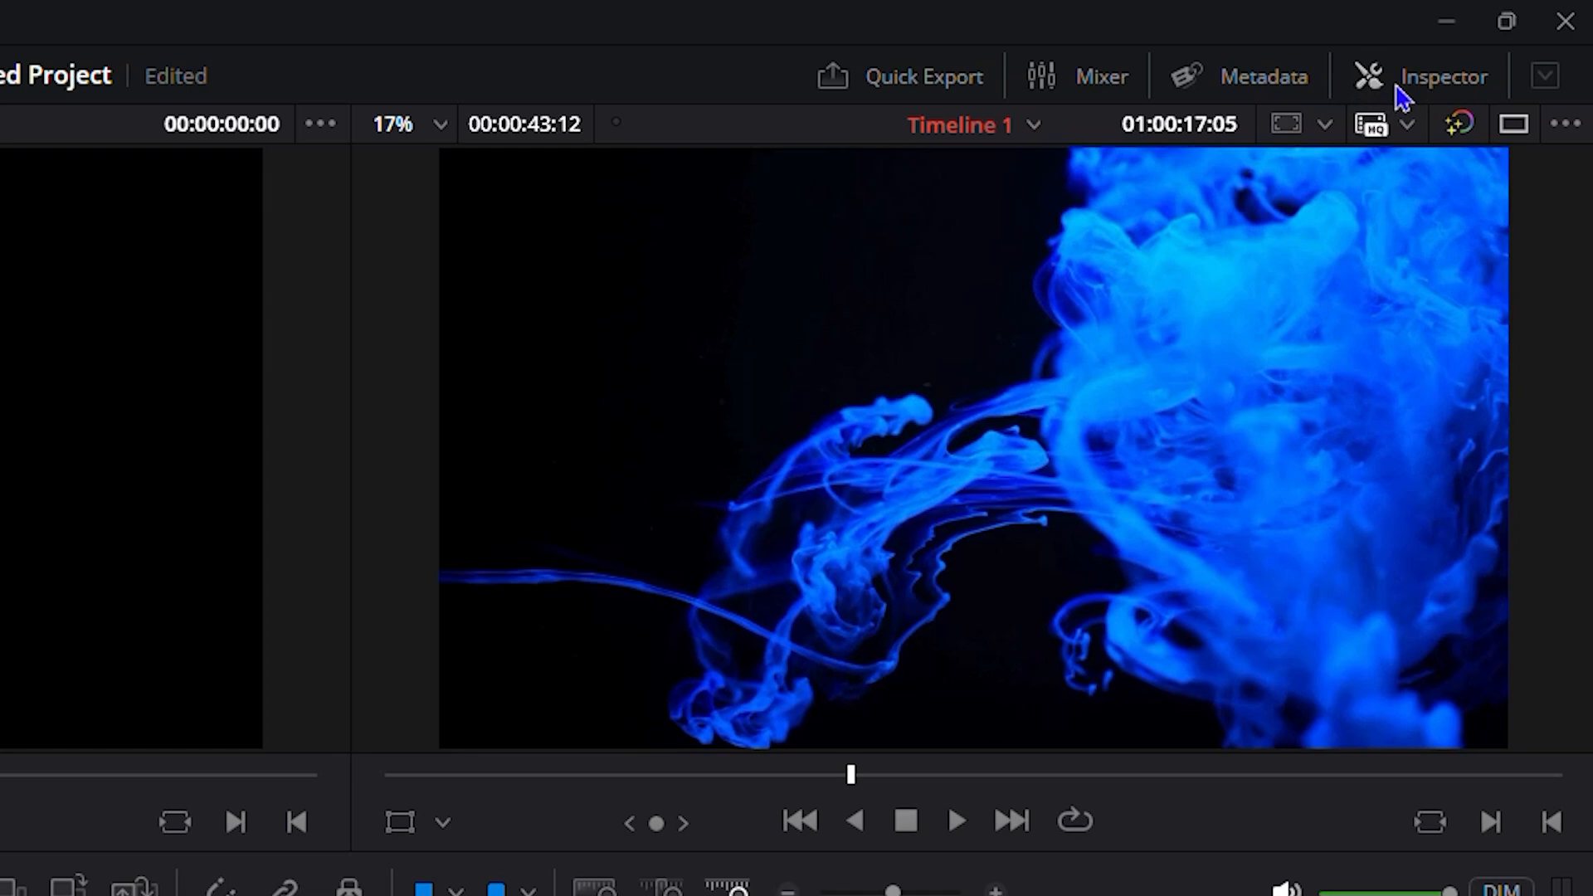
left_click(1446, 75)
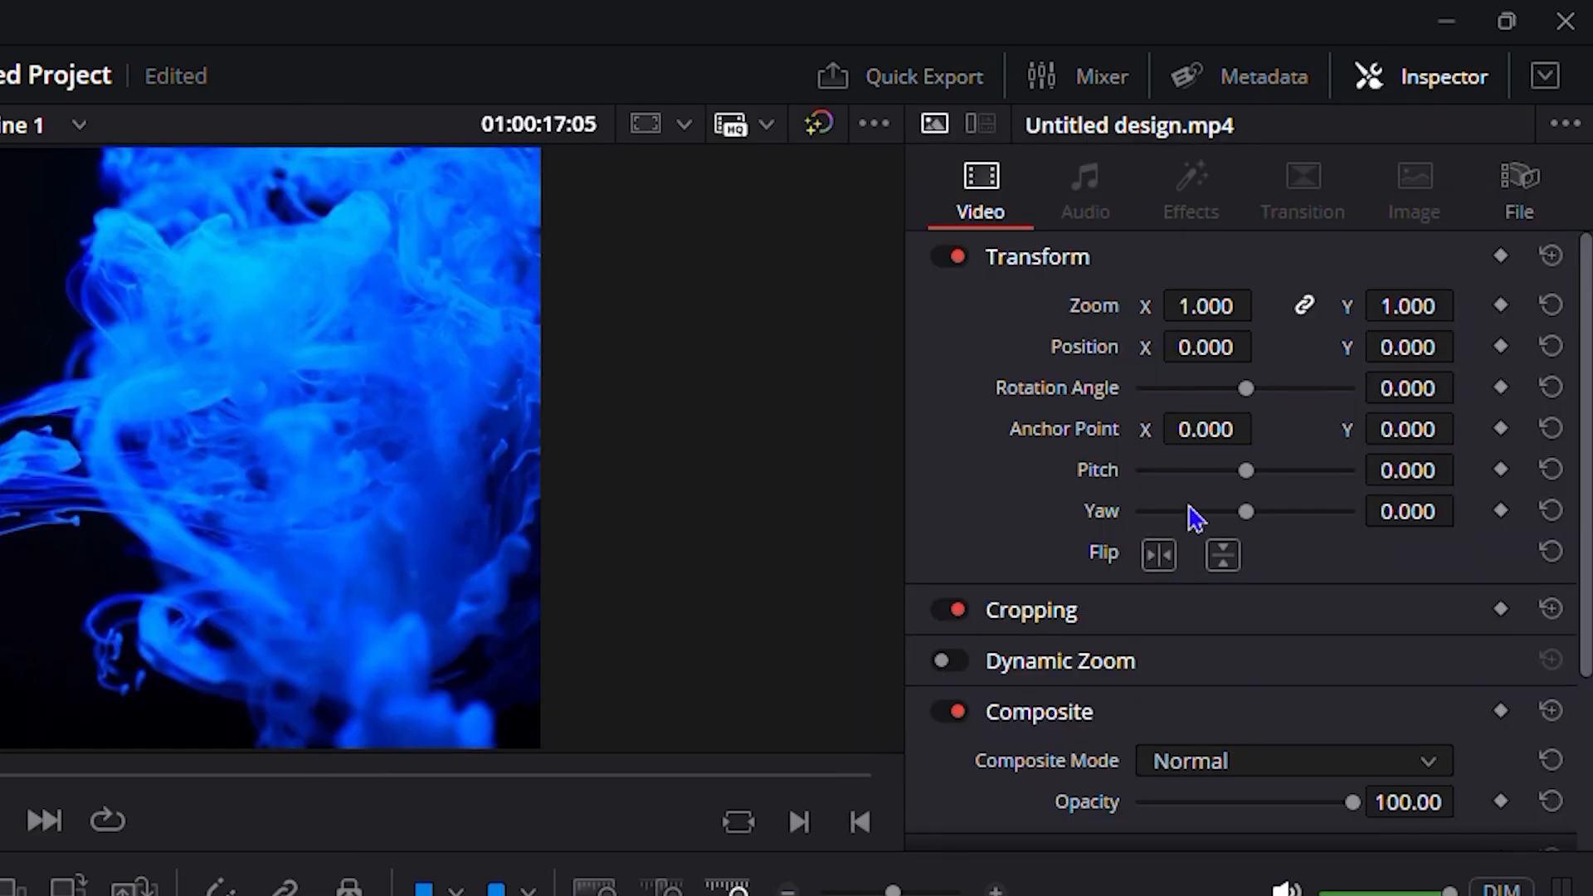
scroll("down", 3)
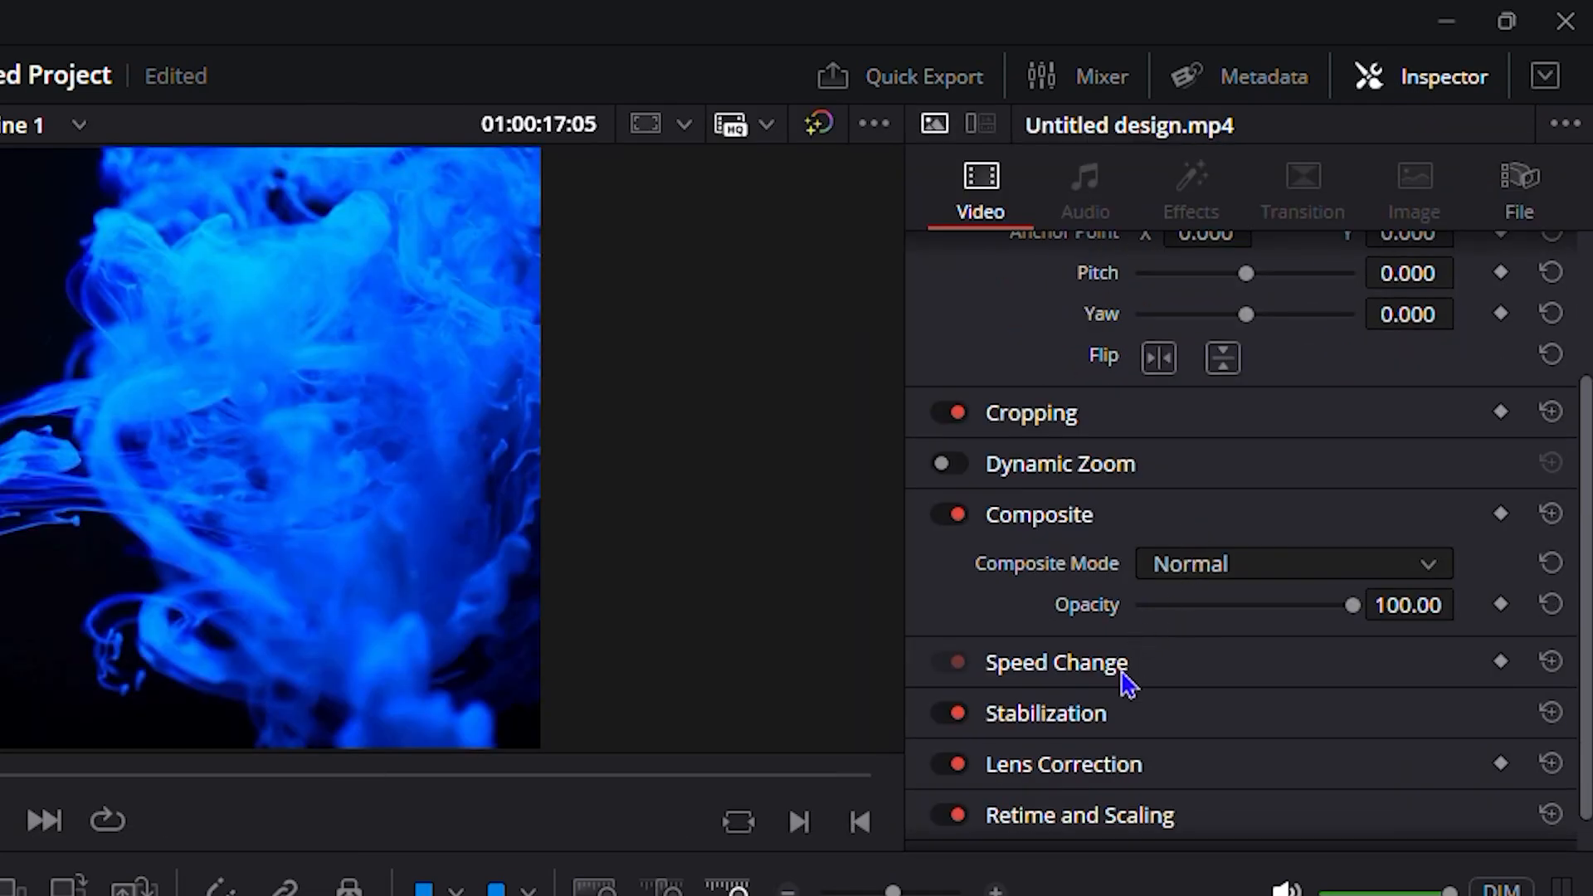
mouse_move(1095, 701)
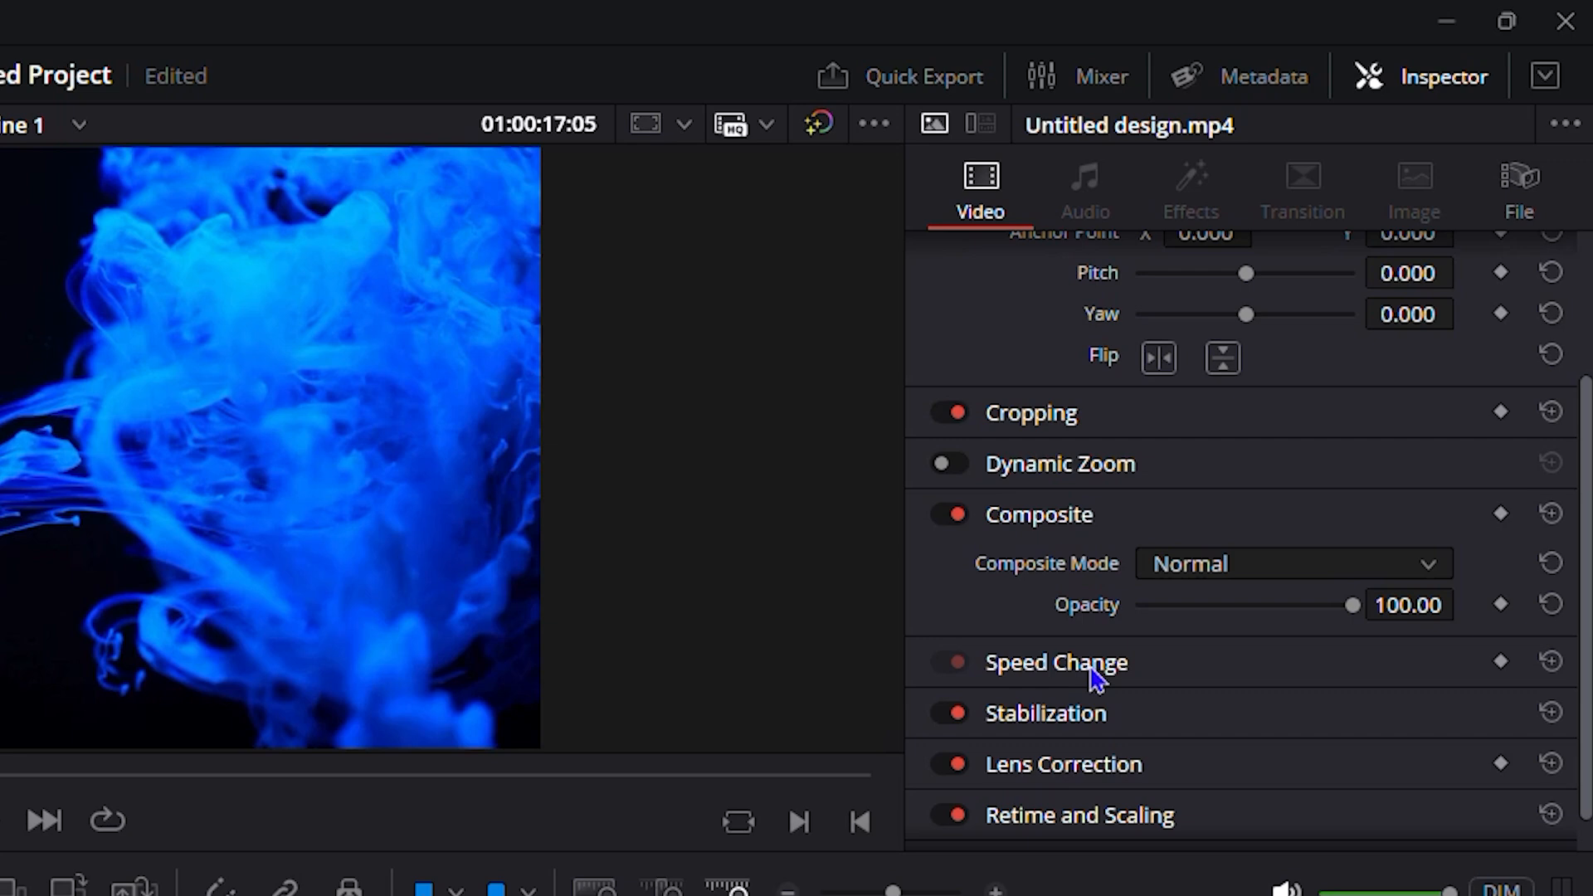
left_click(1057, 662)
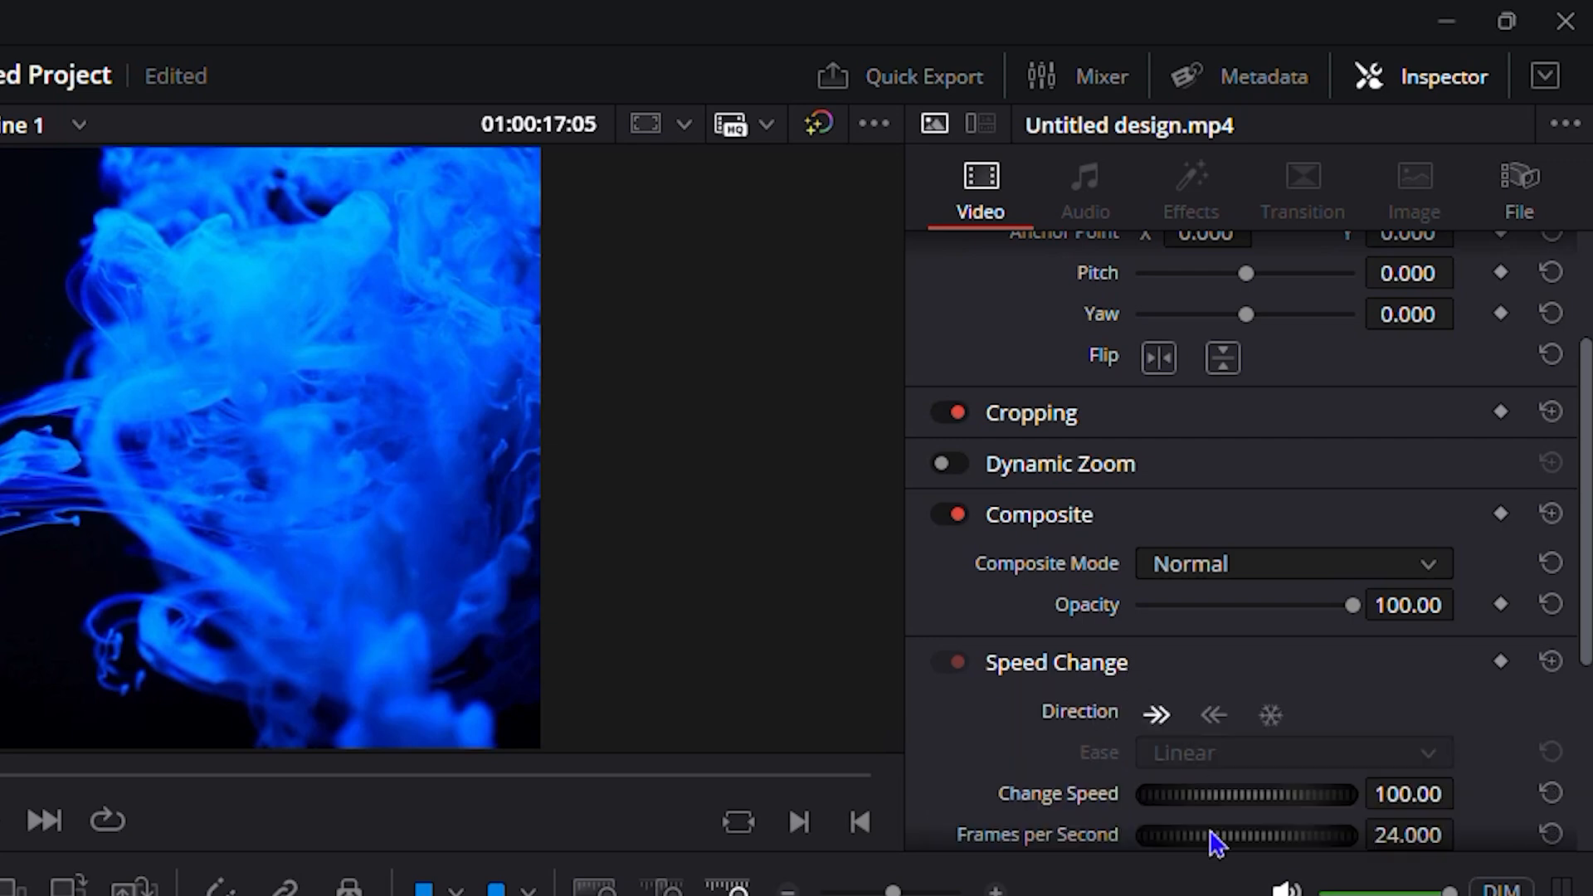
mouse_move(1245, 805)
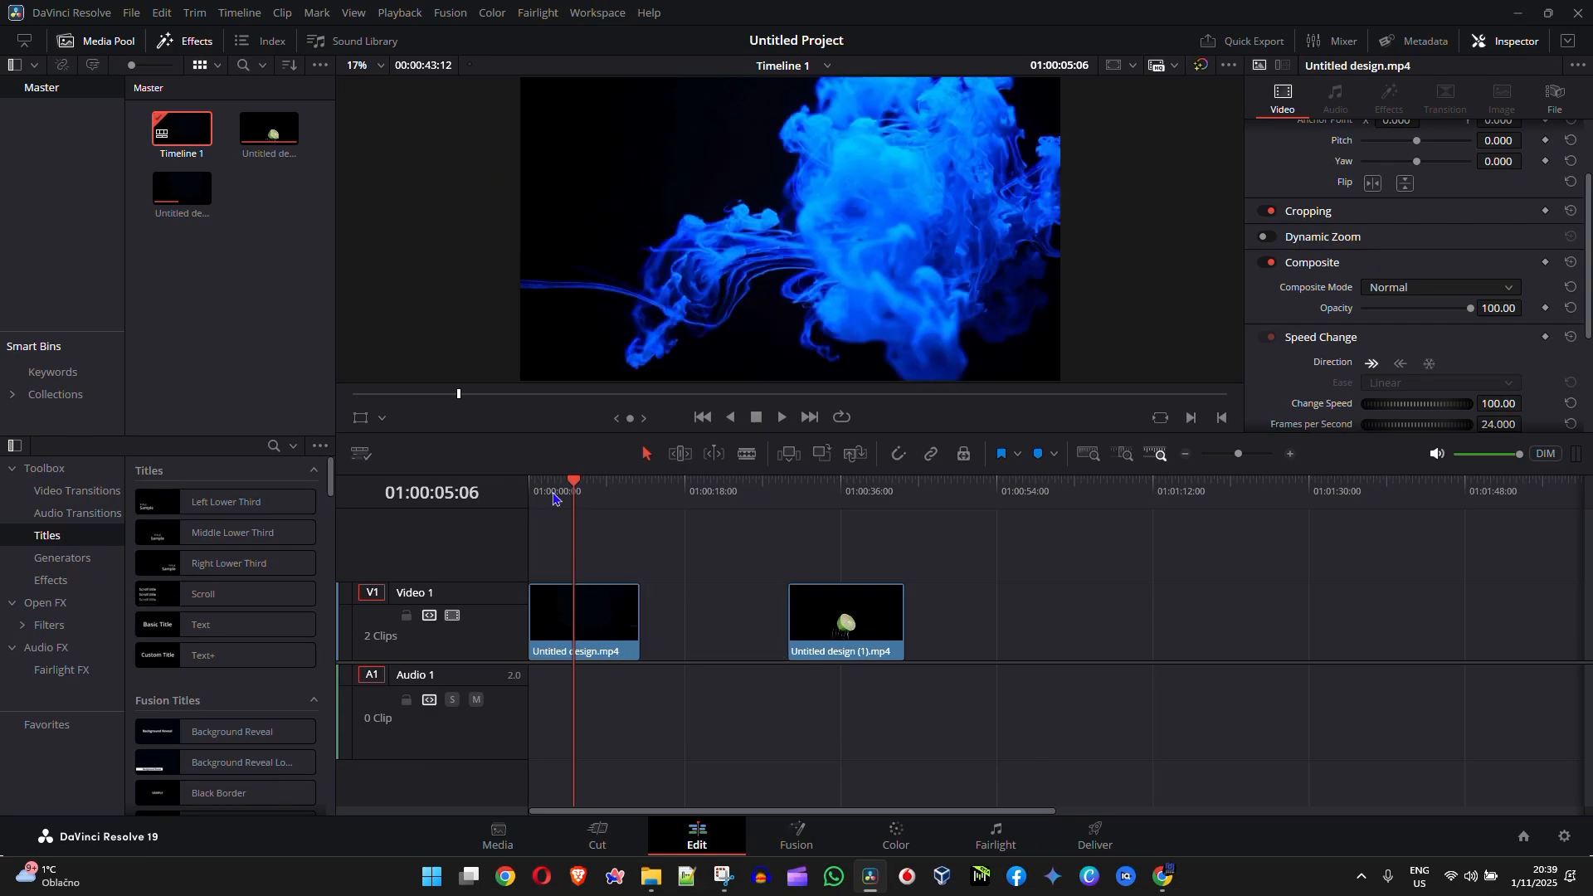
left_click(782, 416)
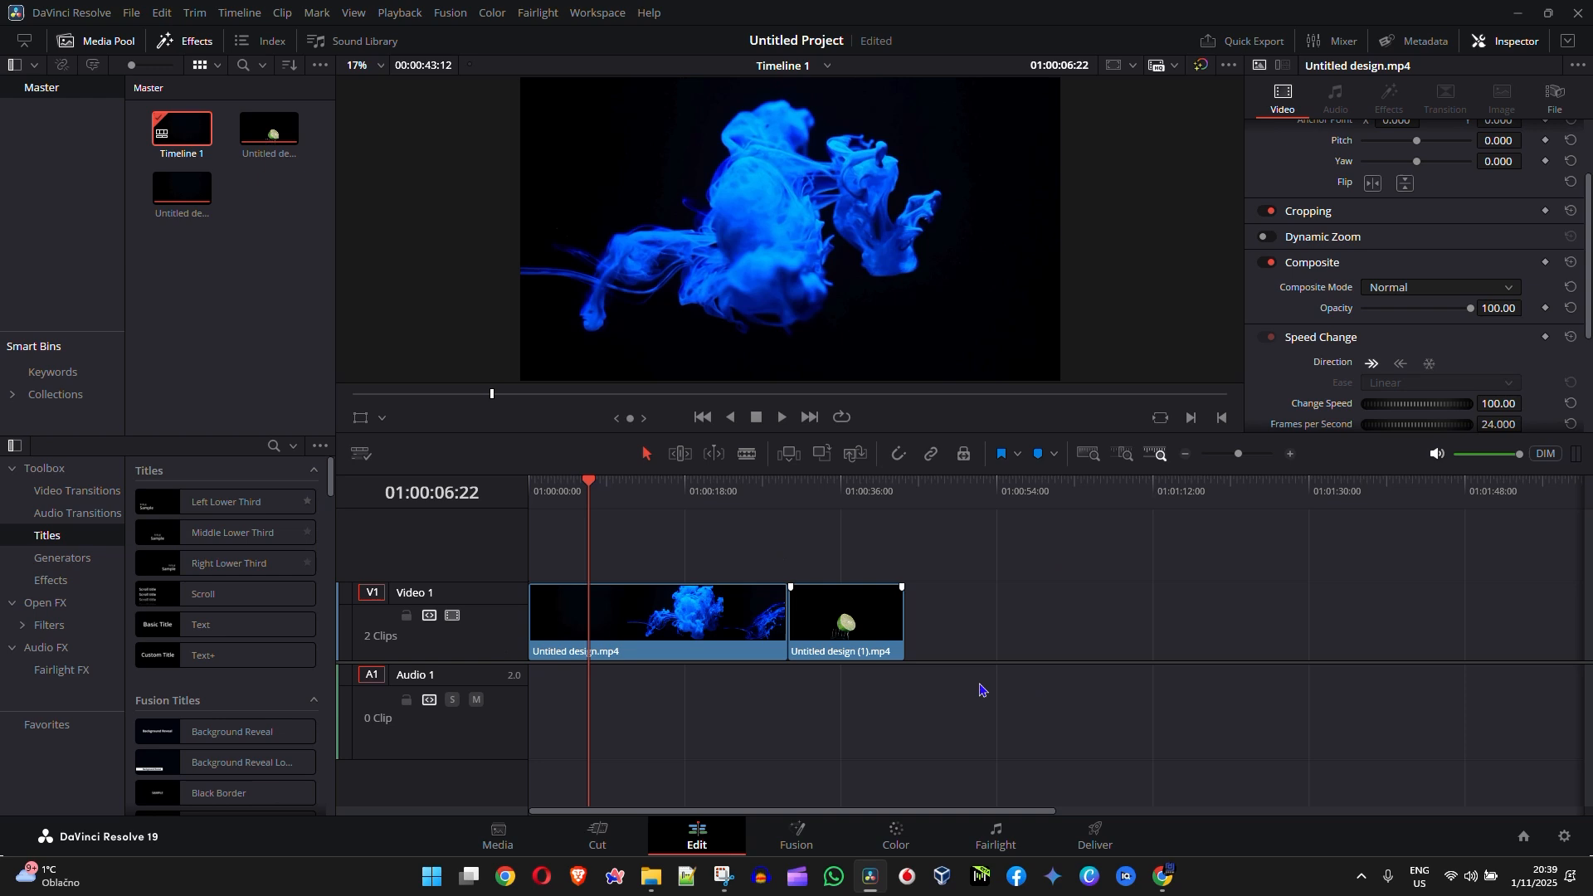
Drag a selection box across both clips on Video 1
left_click_drag(845, 620, 963, 634)
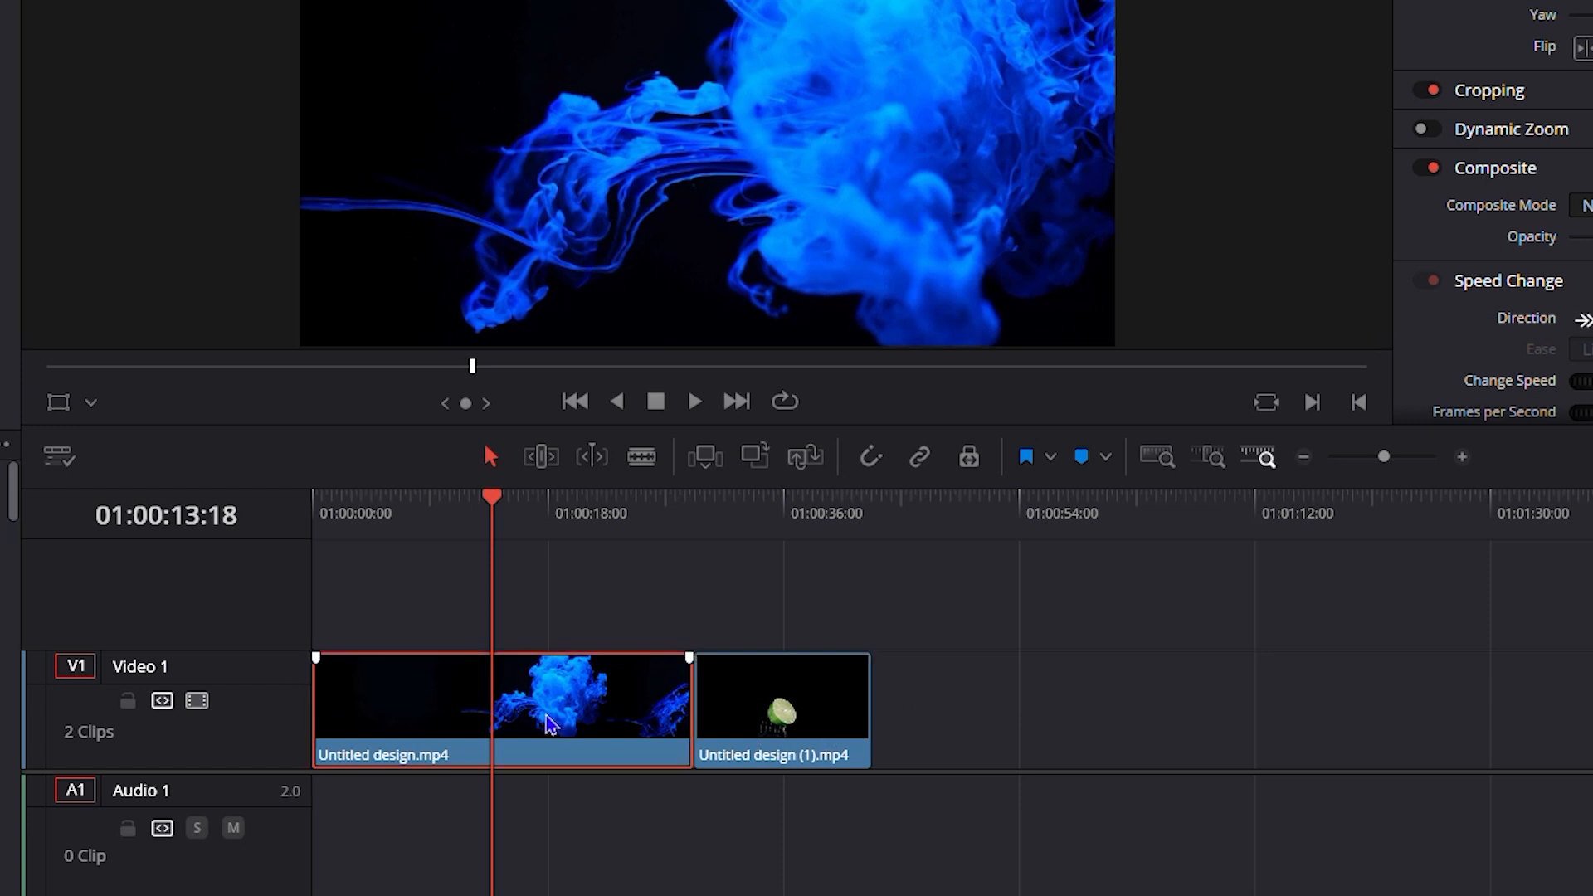
Select both Video 1 clips and create New Compound Clip named Compound Clip 1
left_click(779, 718)
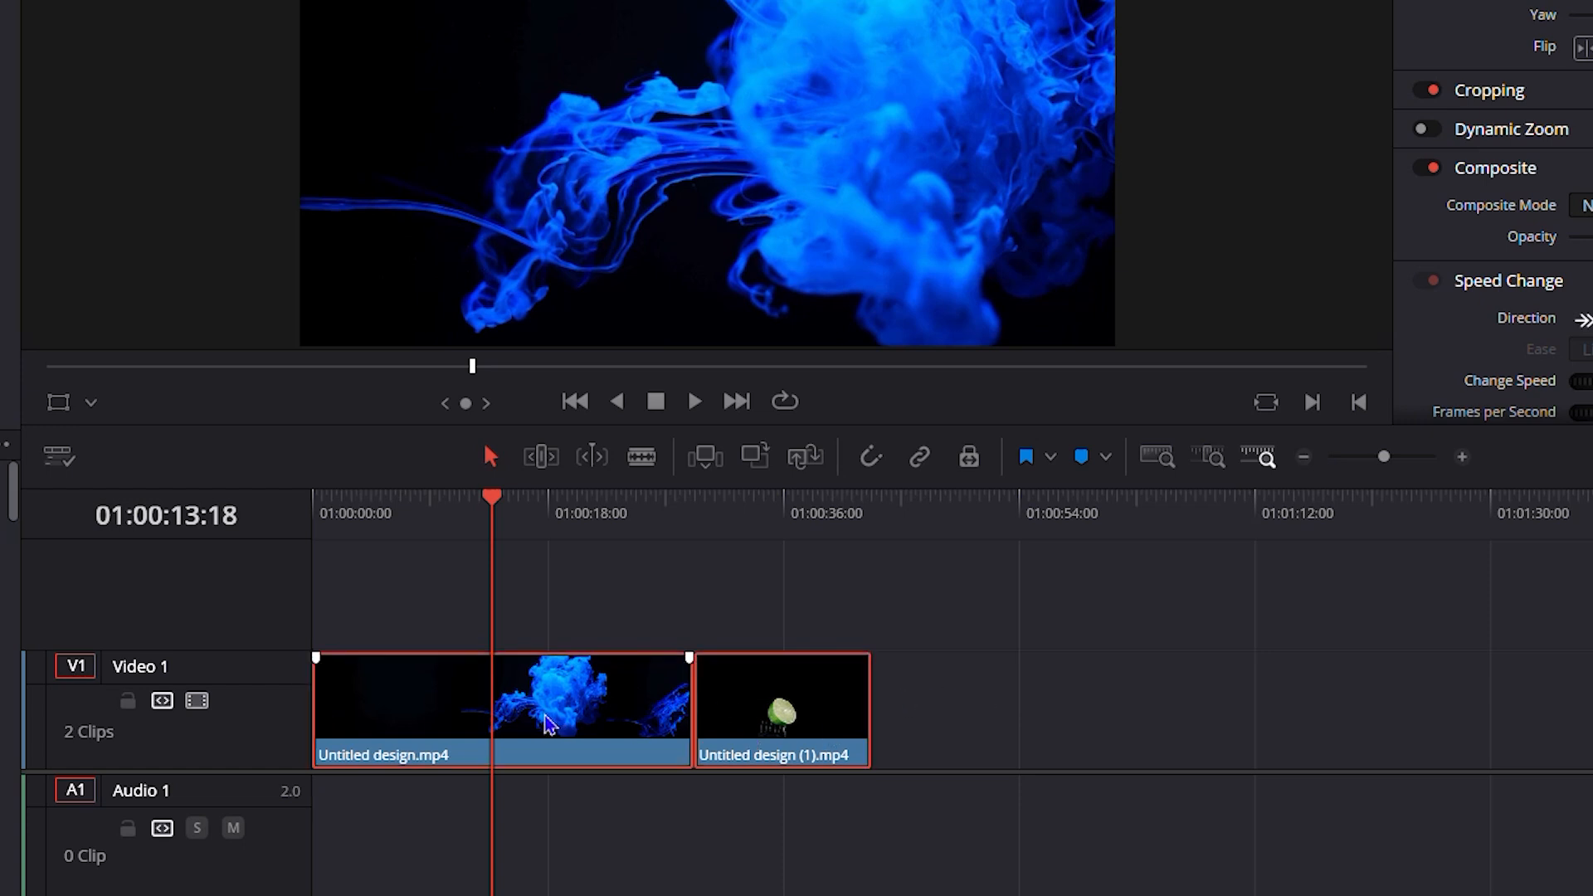
mouse_move(915, 633)
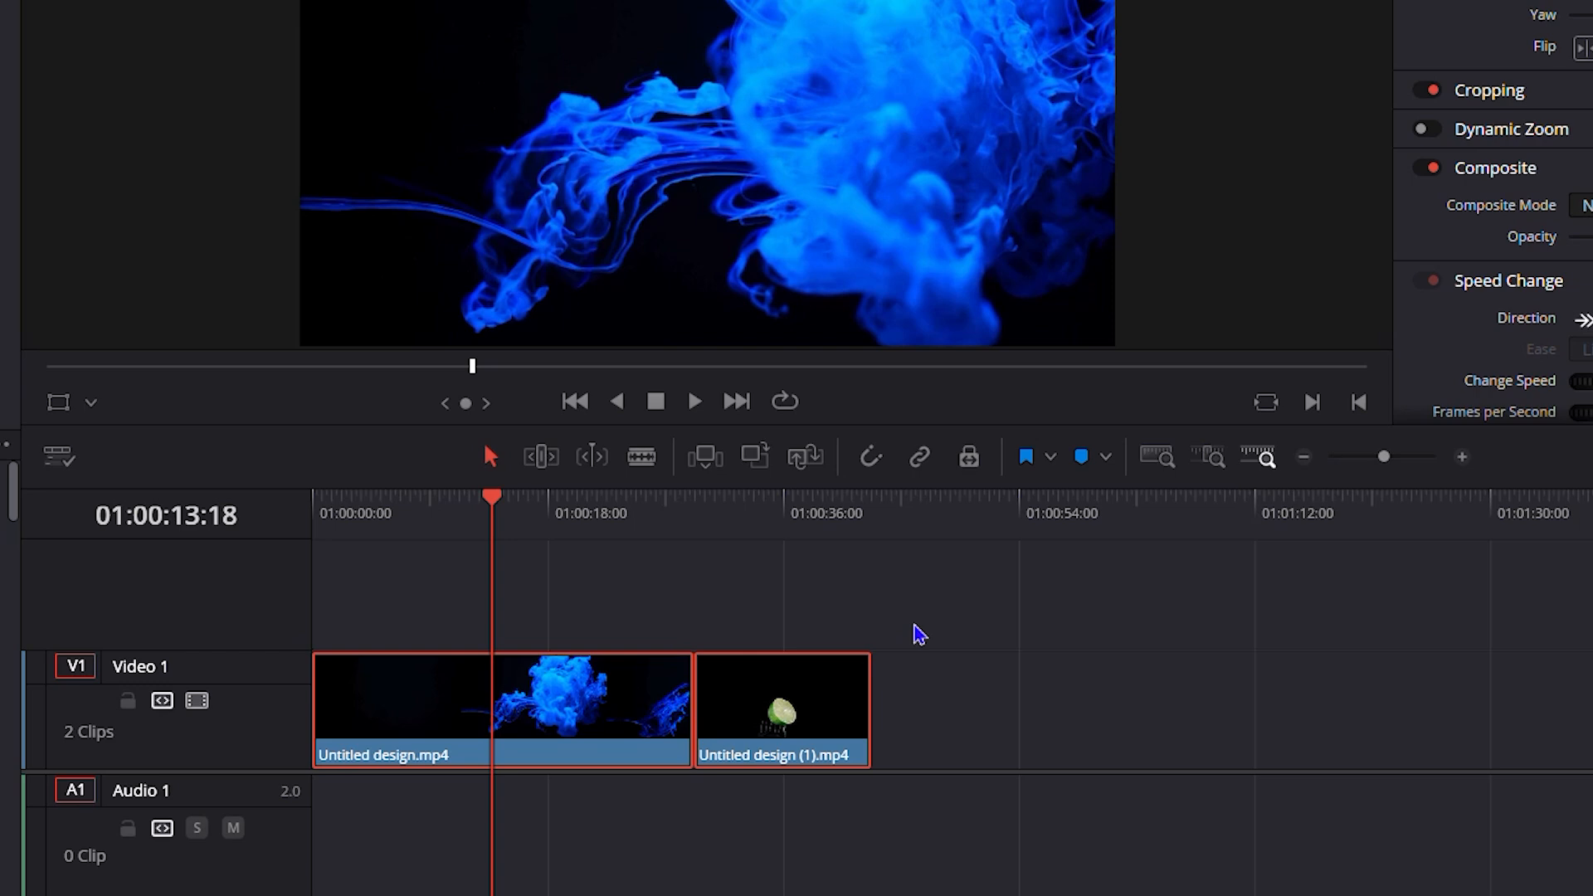
left_click(569, 729)
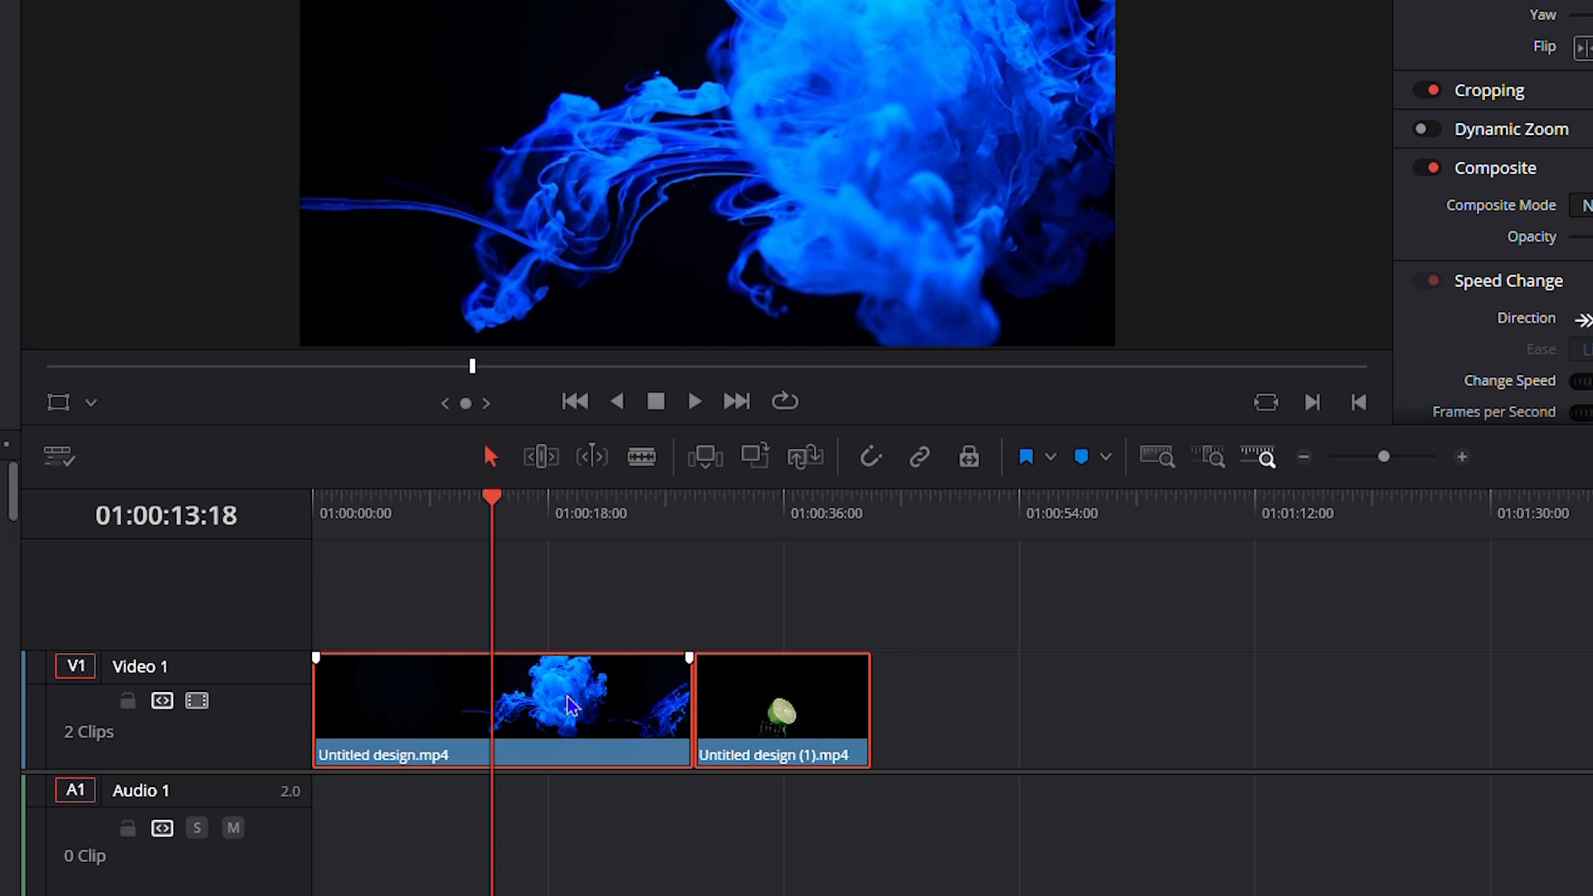
right_click(569, 707)
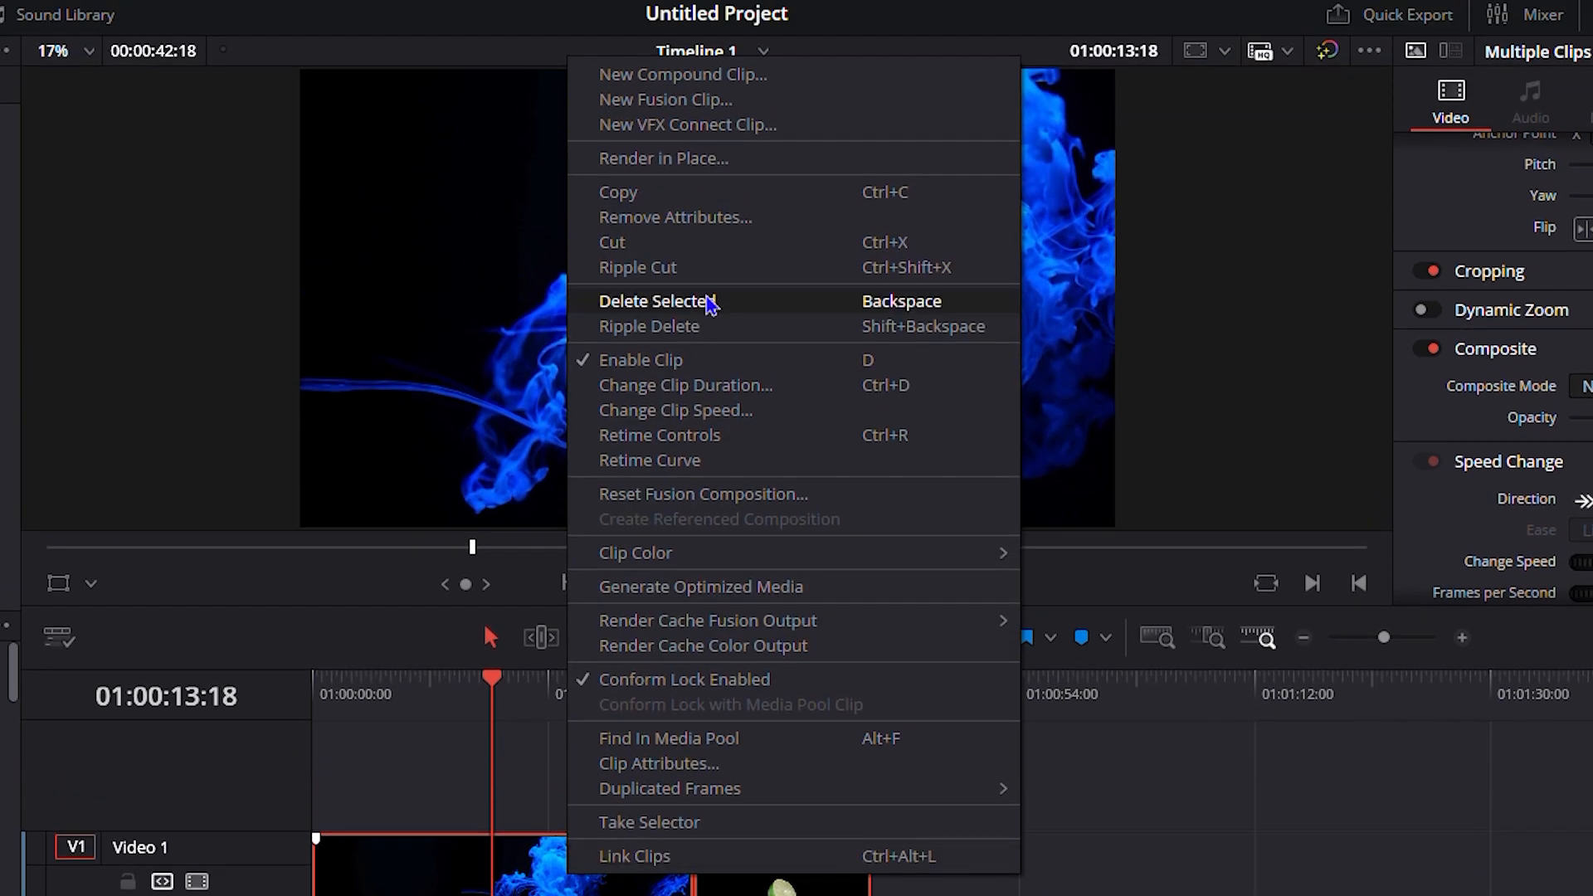
left_click(669, 75)
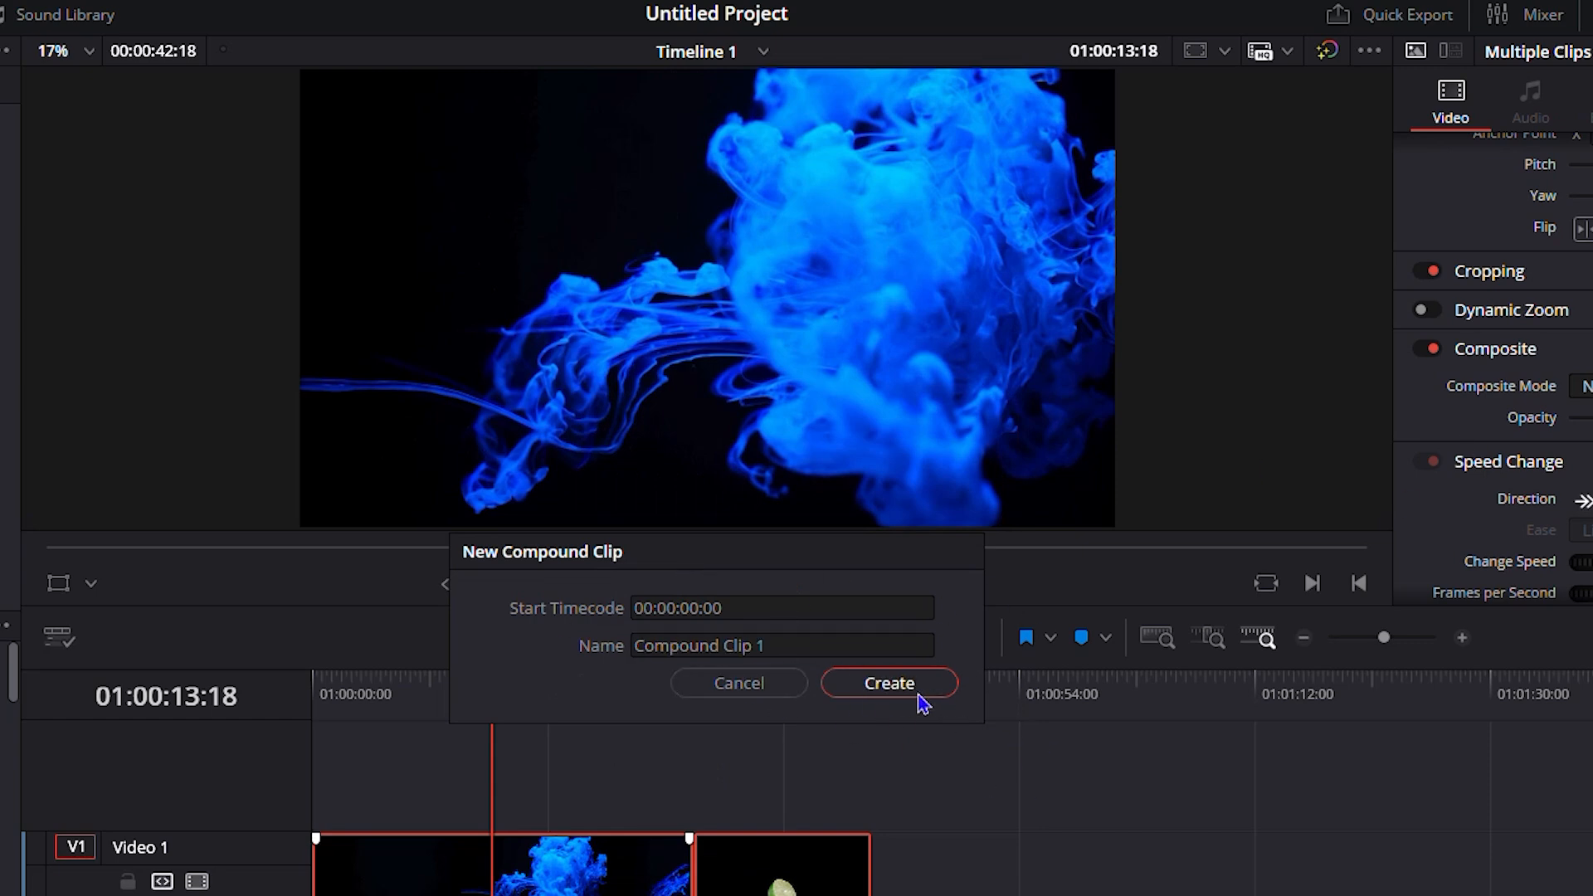
left_click(889, 683)
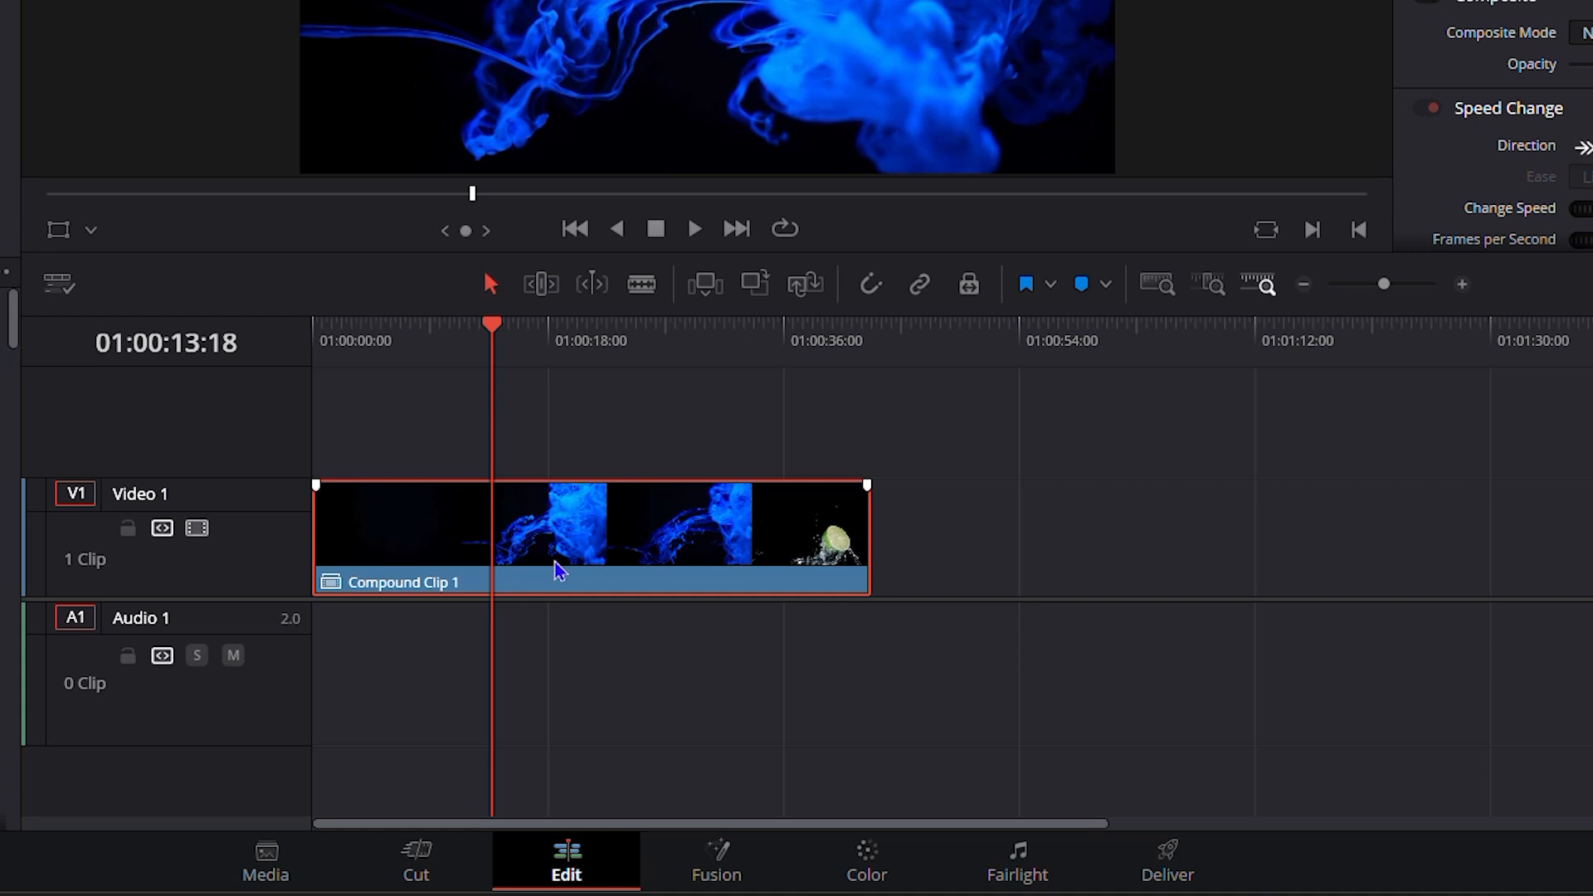
mouse_move(808, 581)
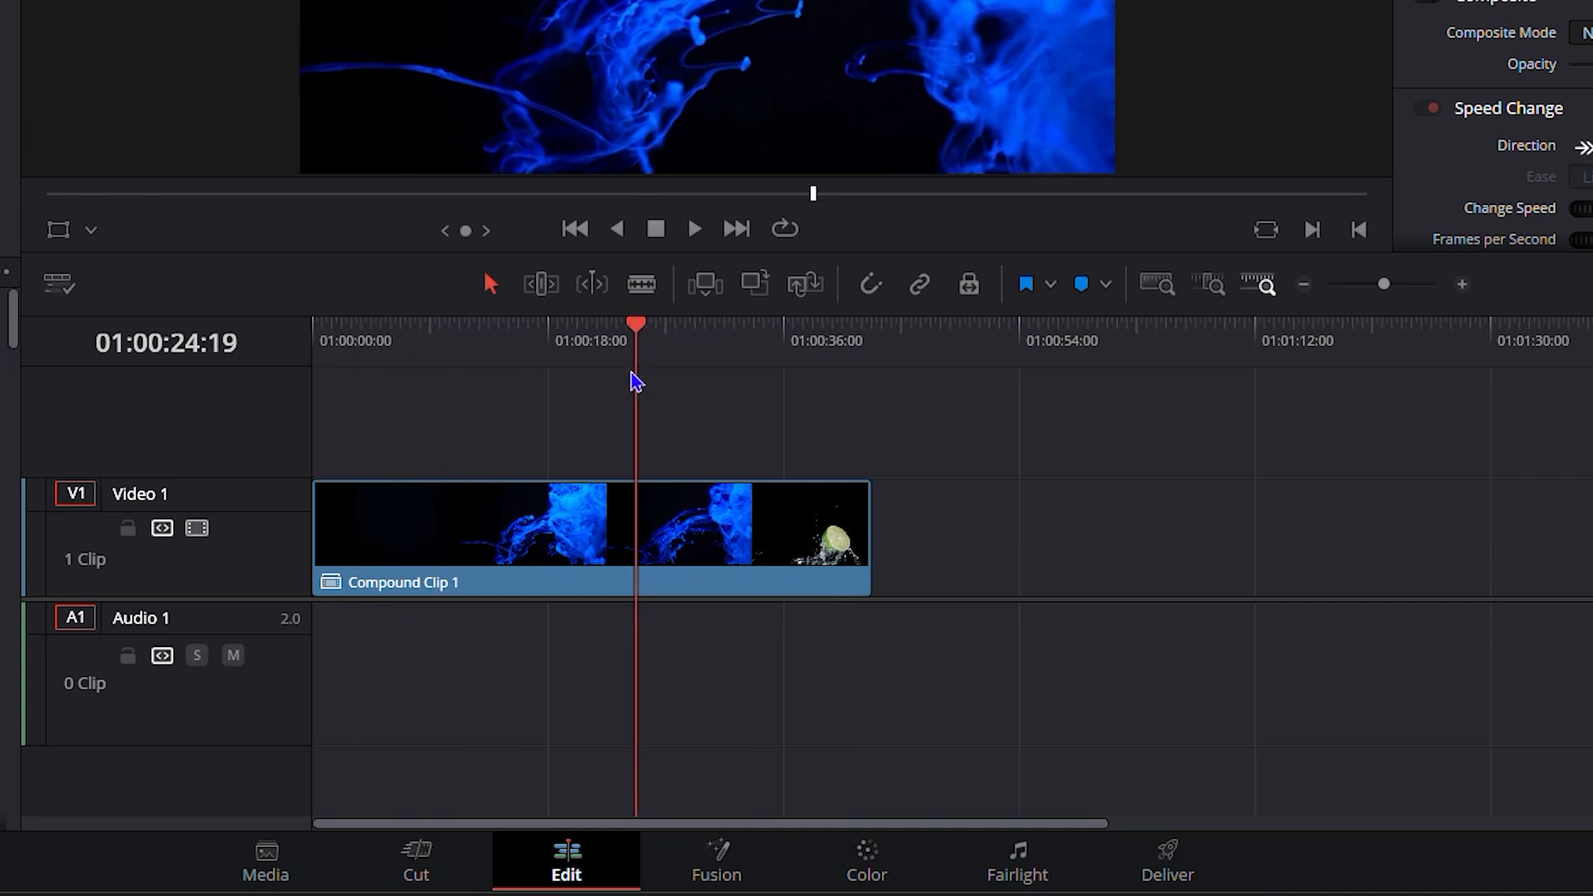
mouse_move(641, 386)
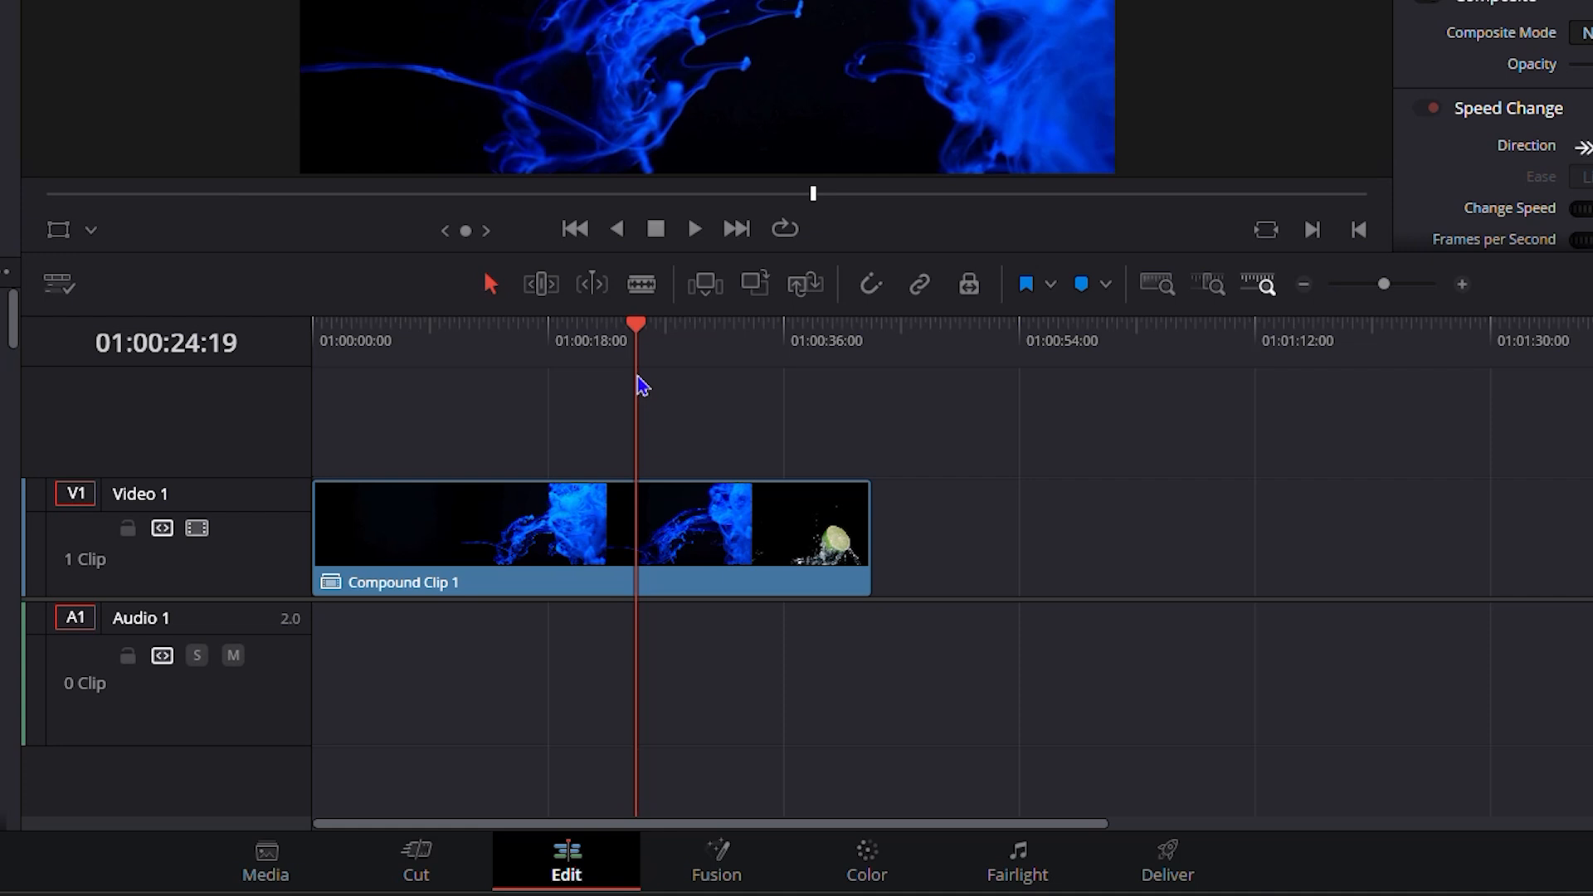
mouse_move(646, 388)
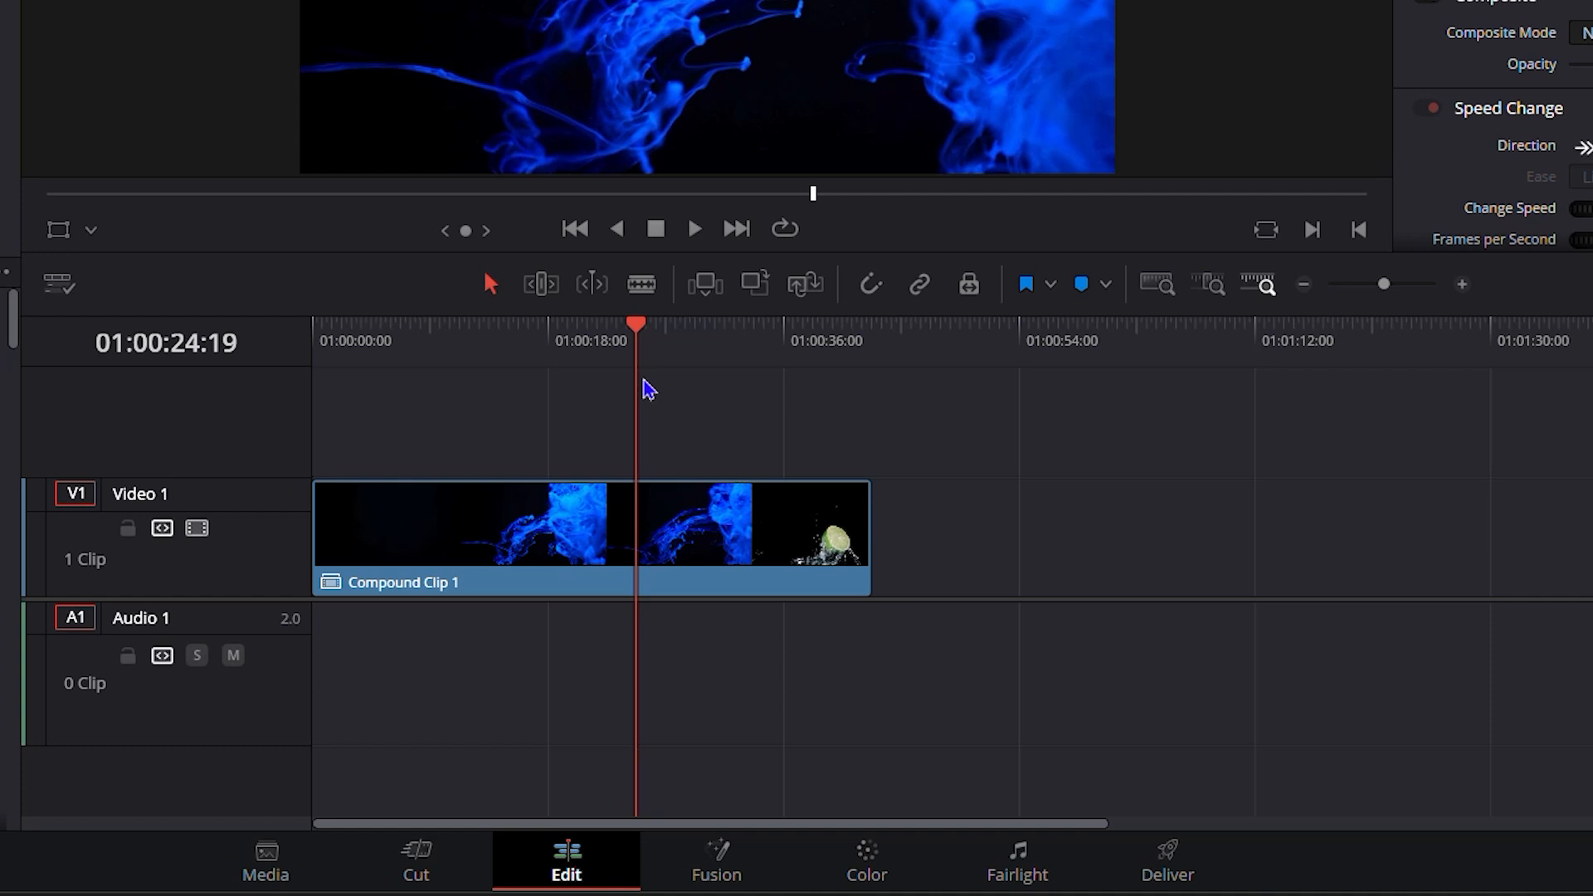
mouse_move(959, 685)
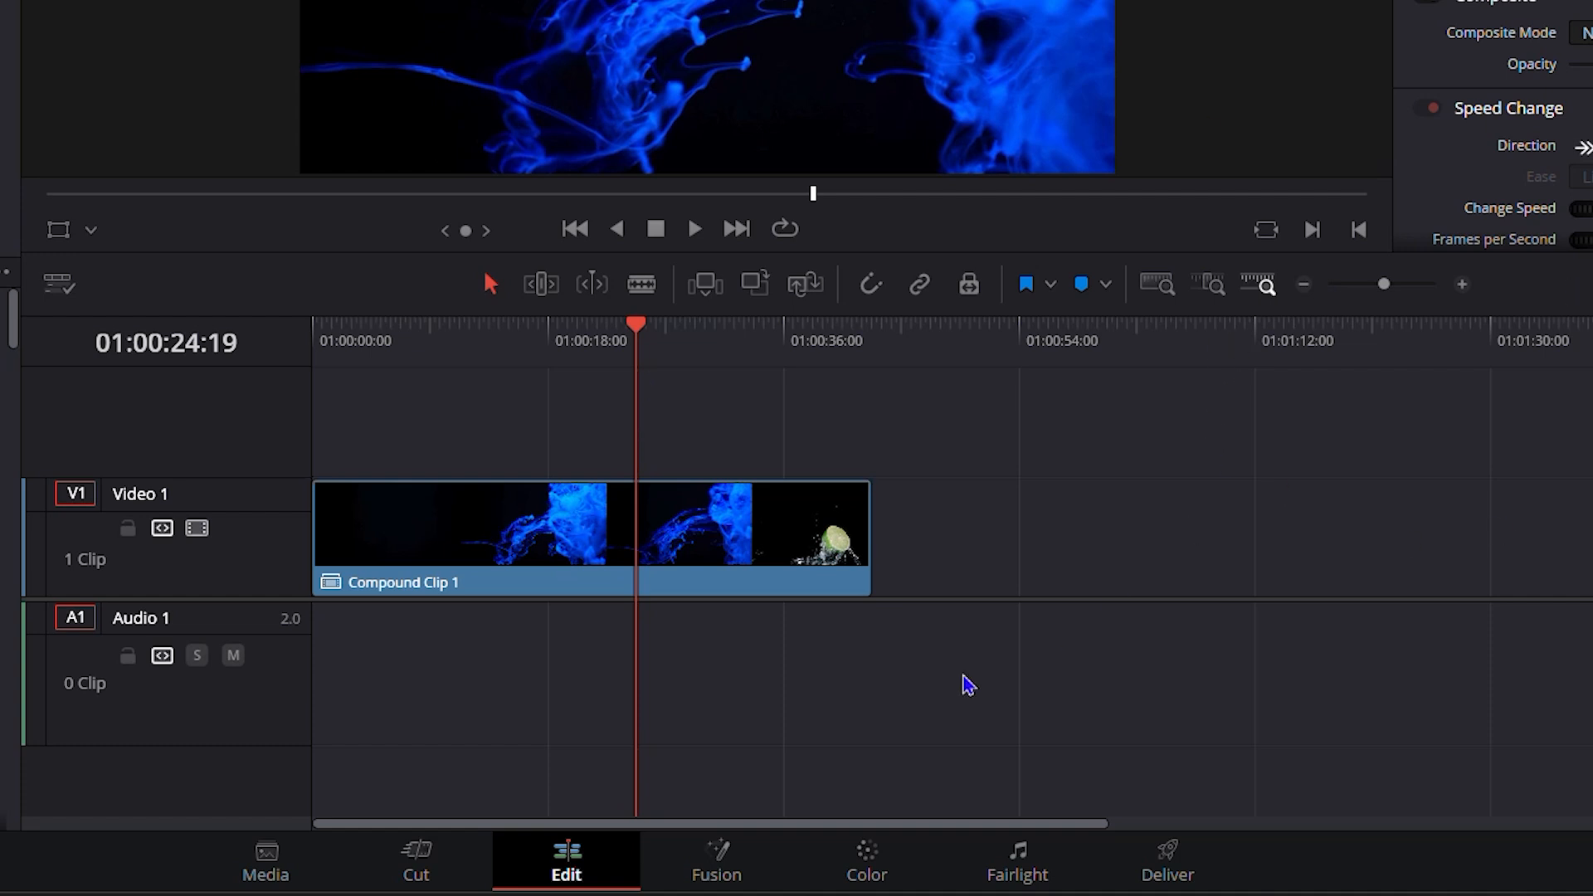
right_click(540, 541)
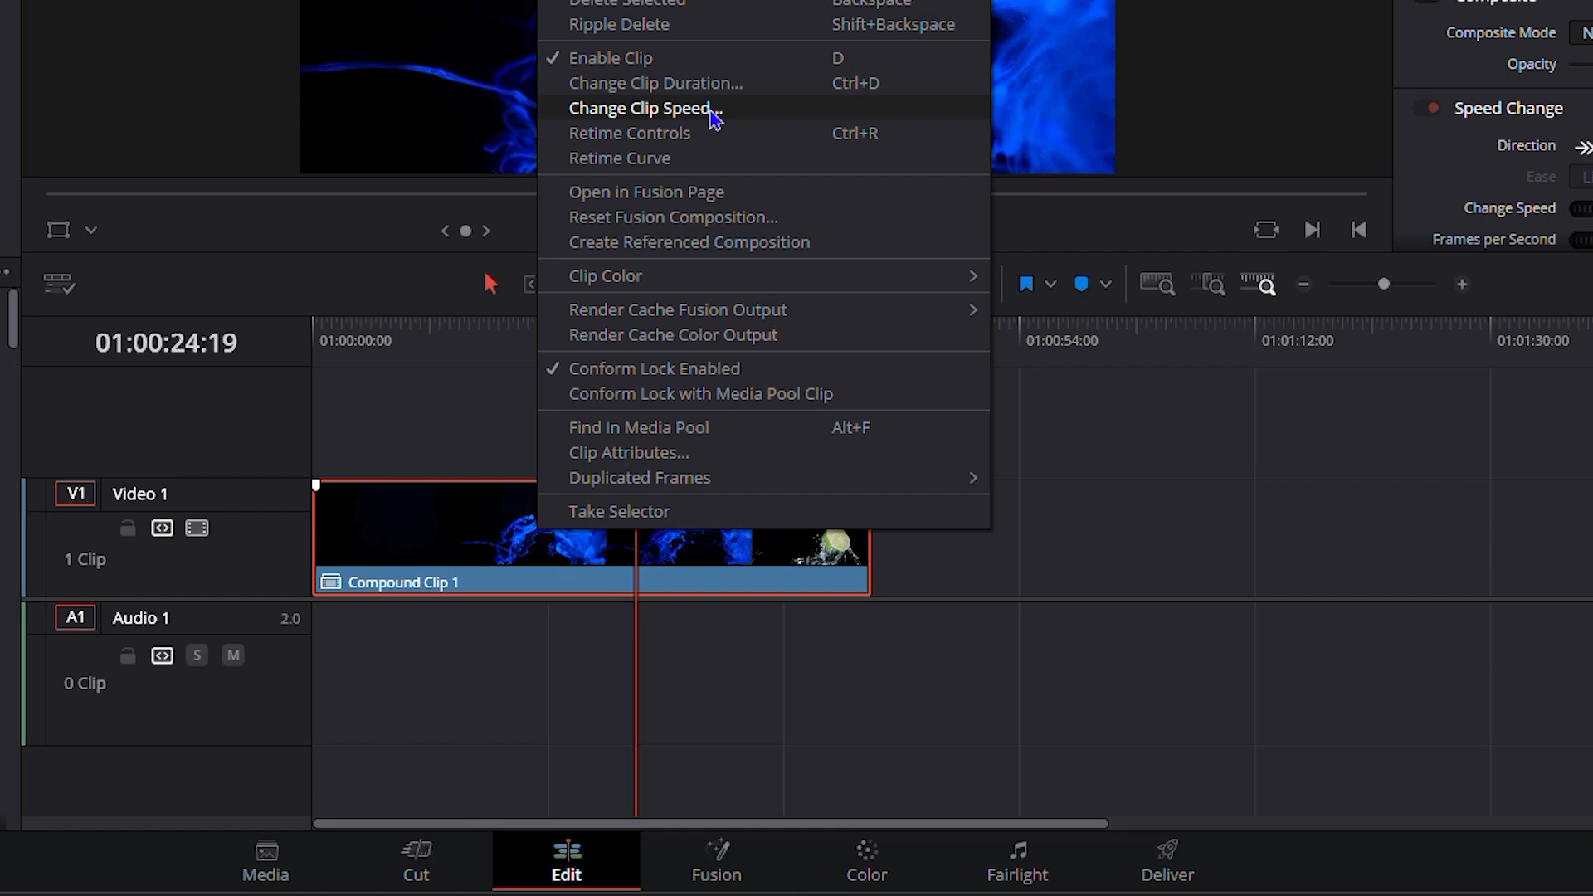
left_click(653, 111)
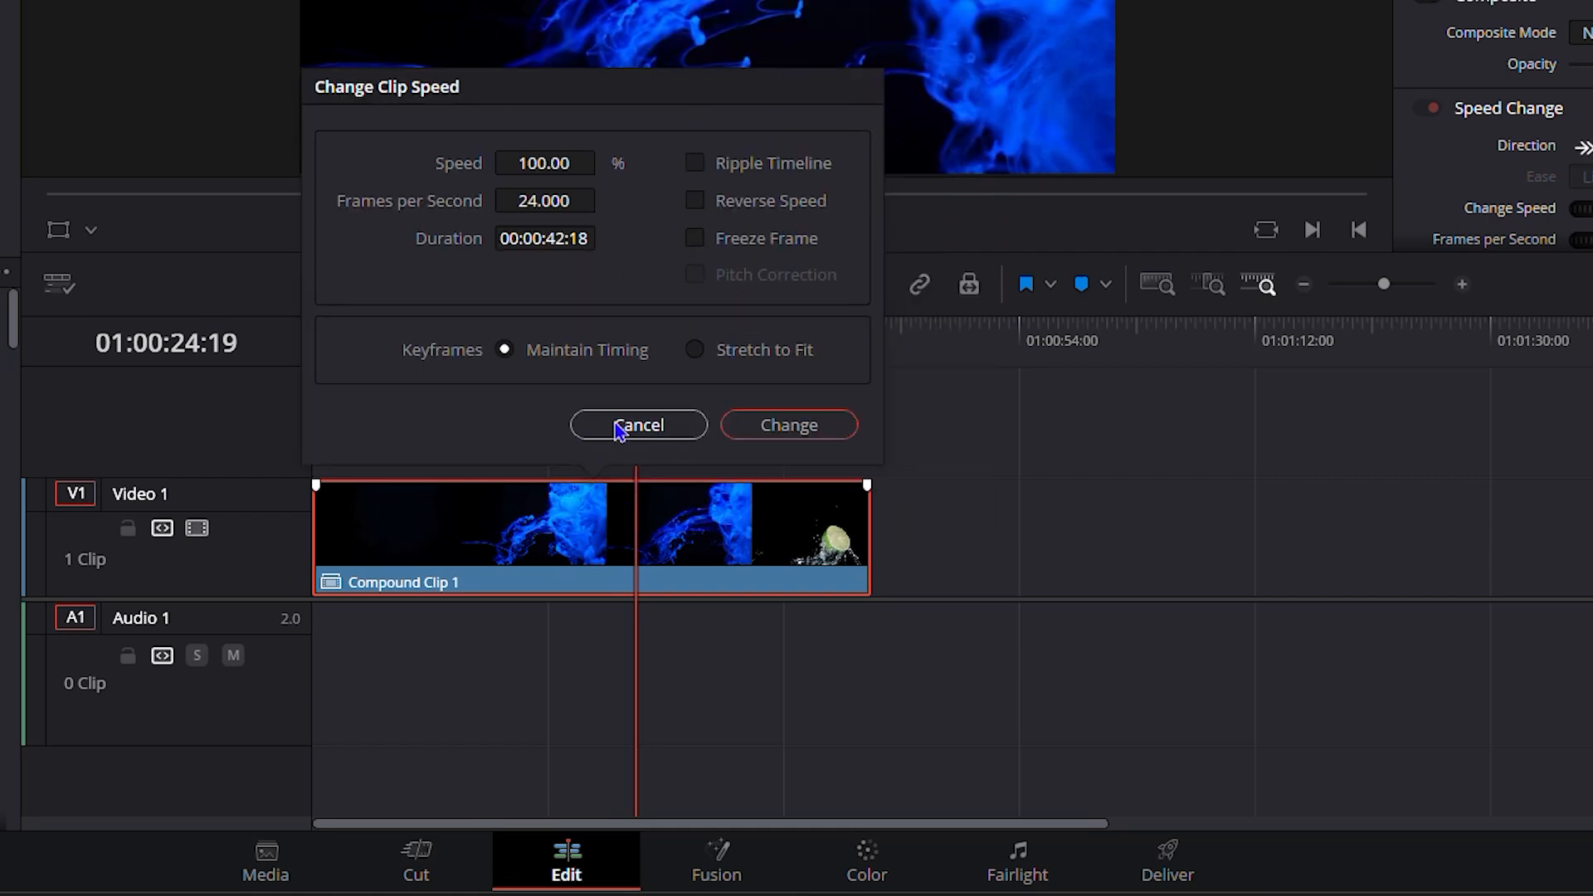
left_click(638, 425)
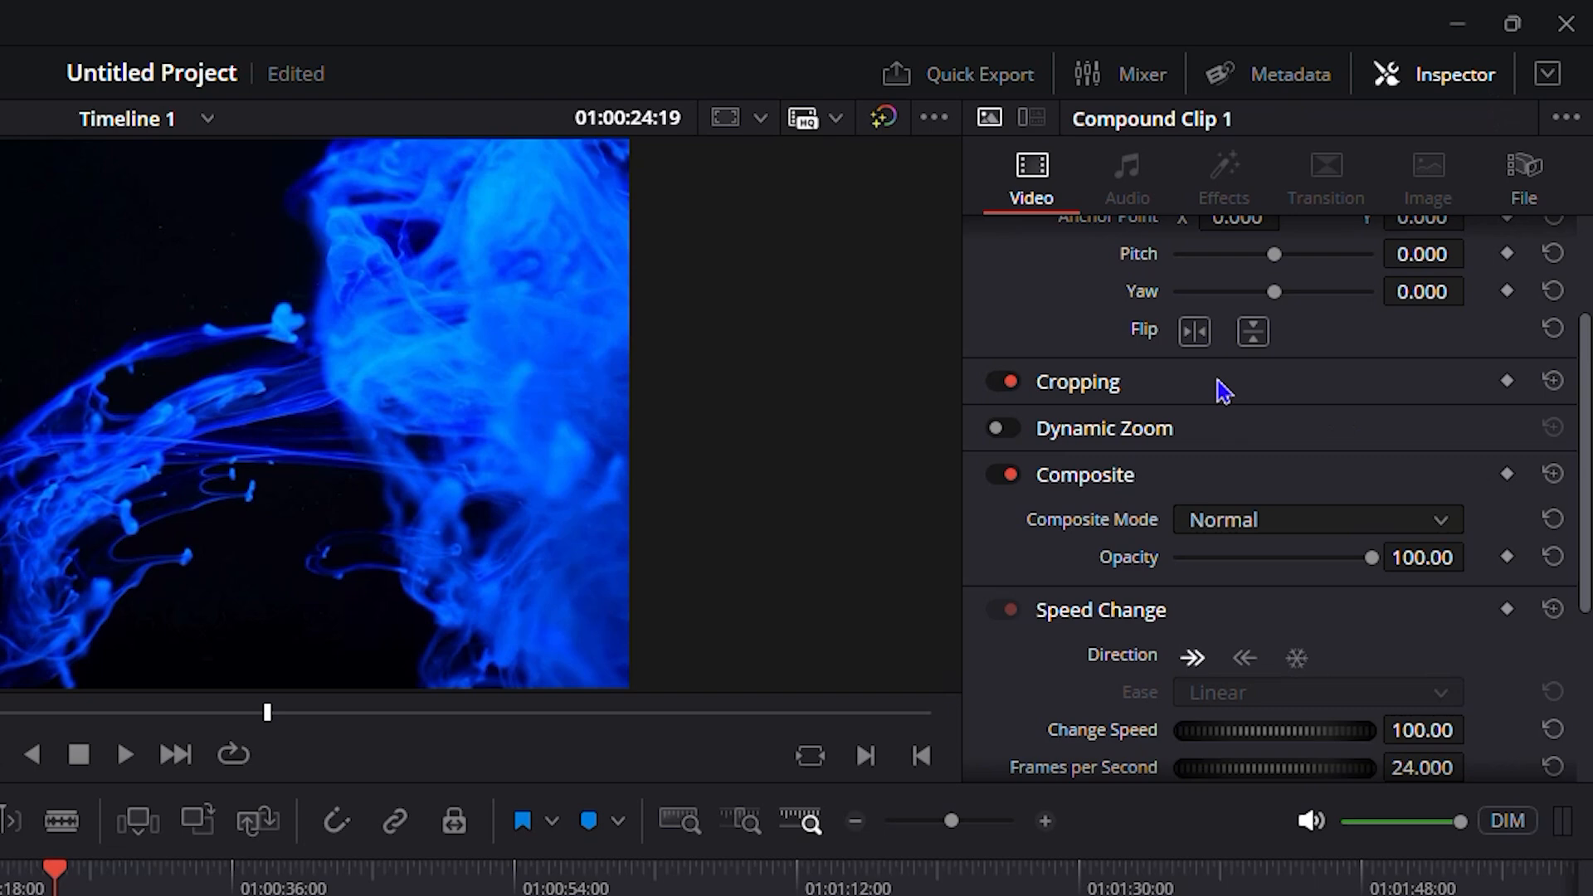
Set Compound Clip 1's Change Speed to 205% and preview around 14–16 seconds
scroll("down", 3)
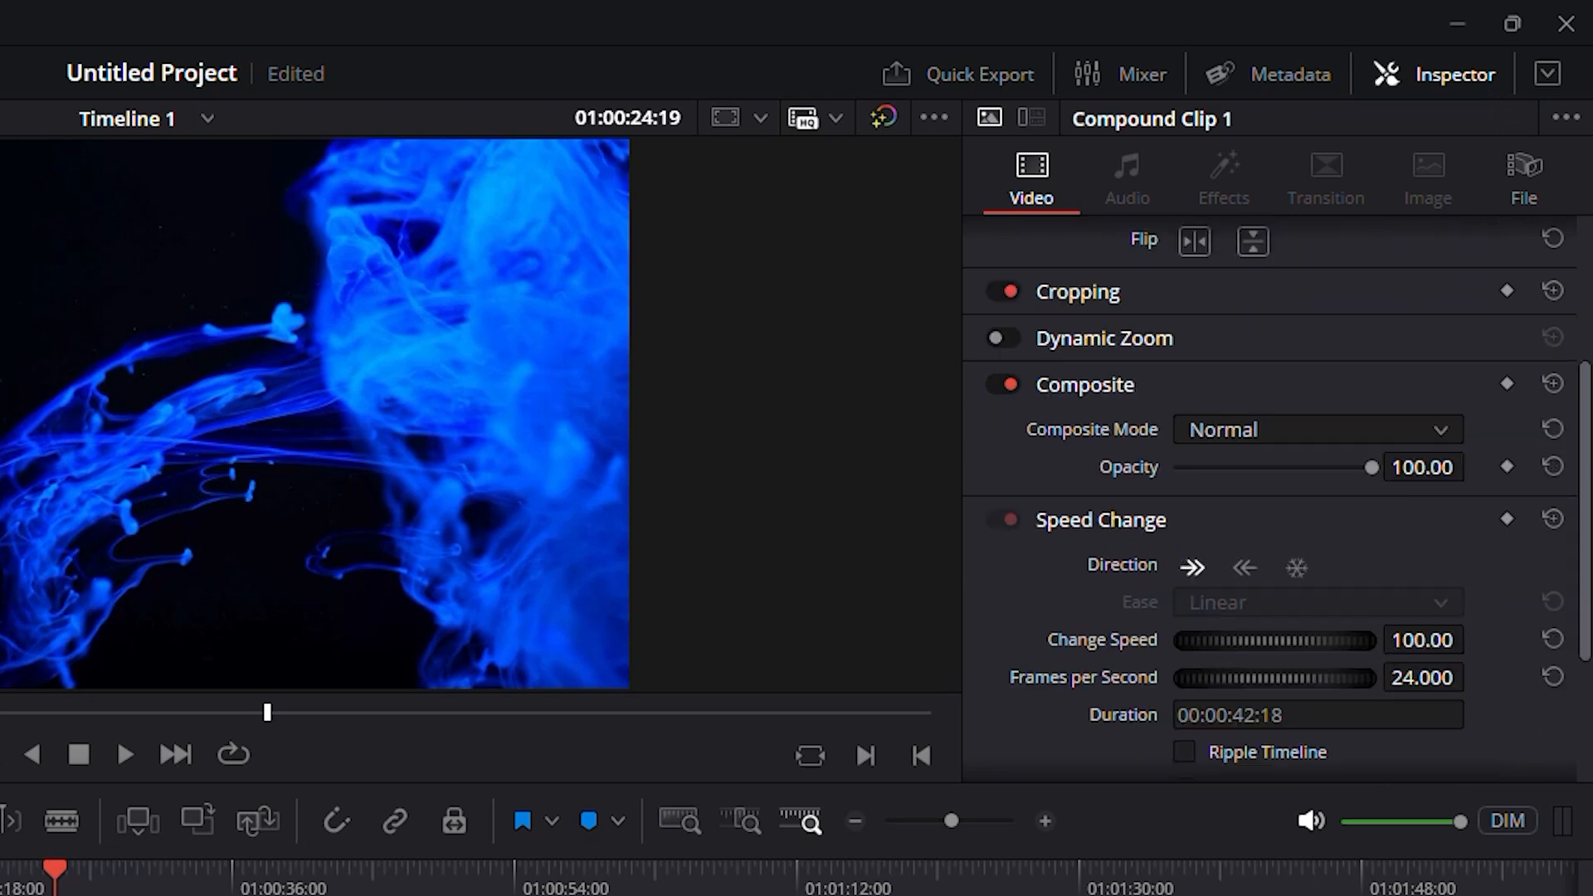
left_click_drag(1275, 638, 1351, 639)
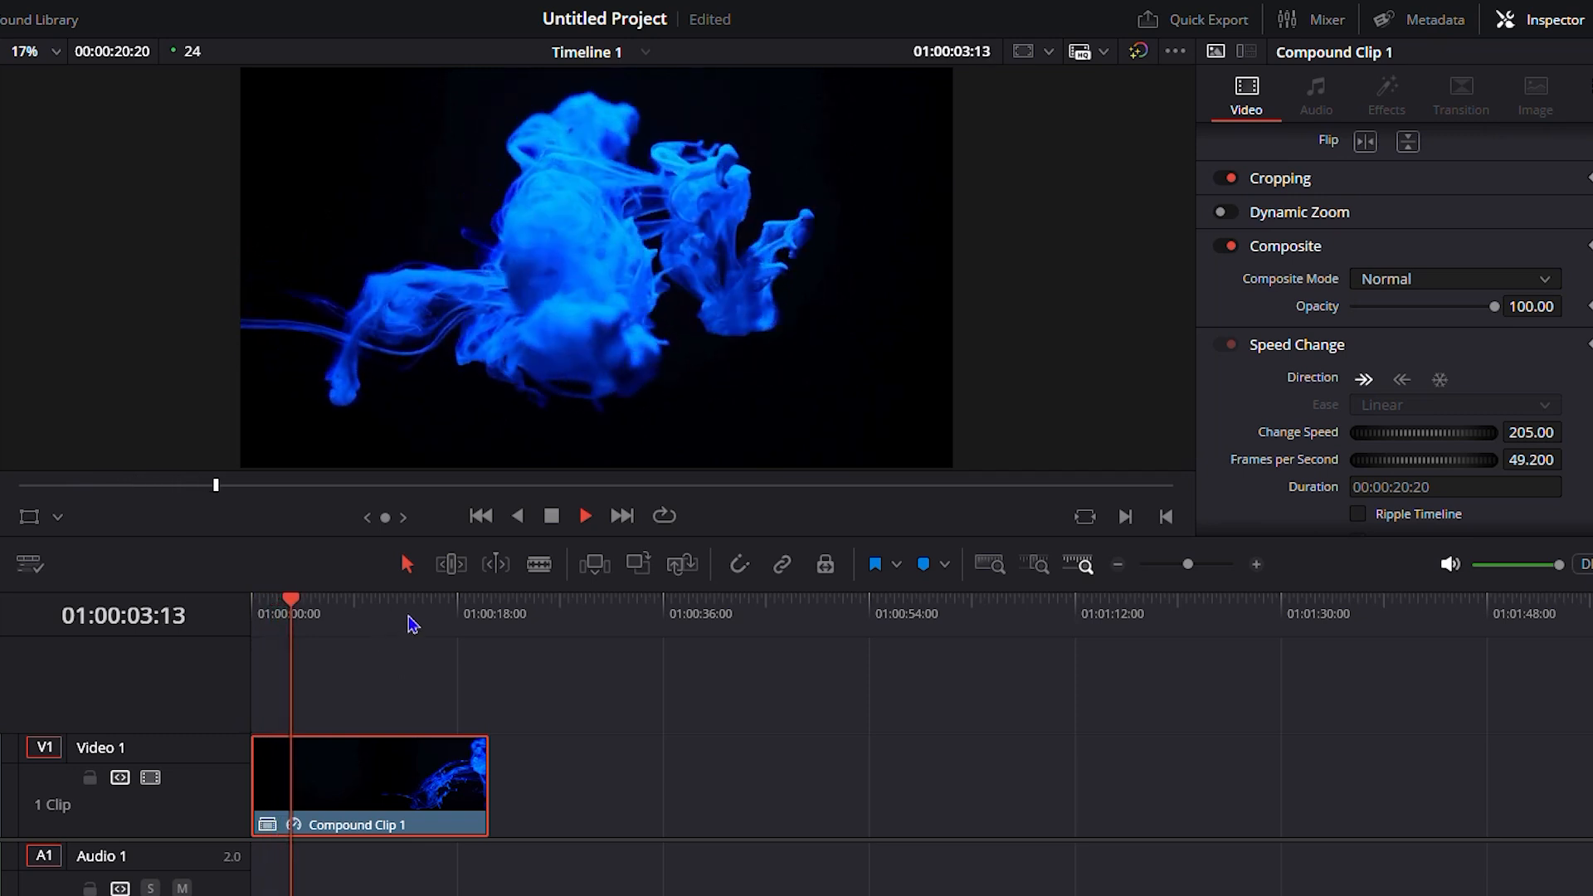
left_click(415, 601)
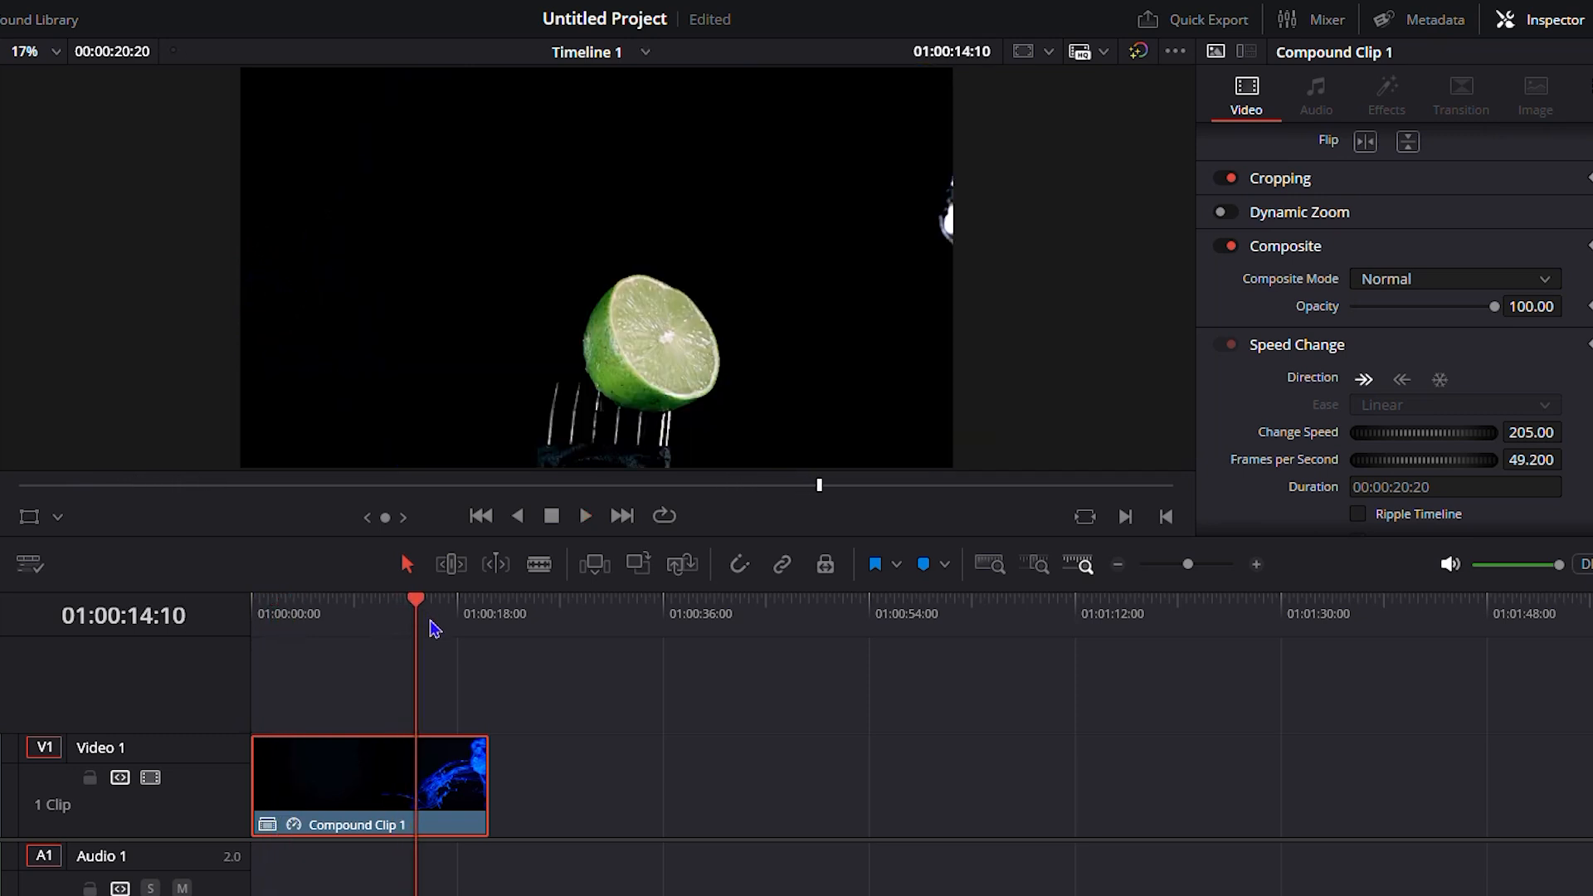
left_click(587, 516)
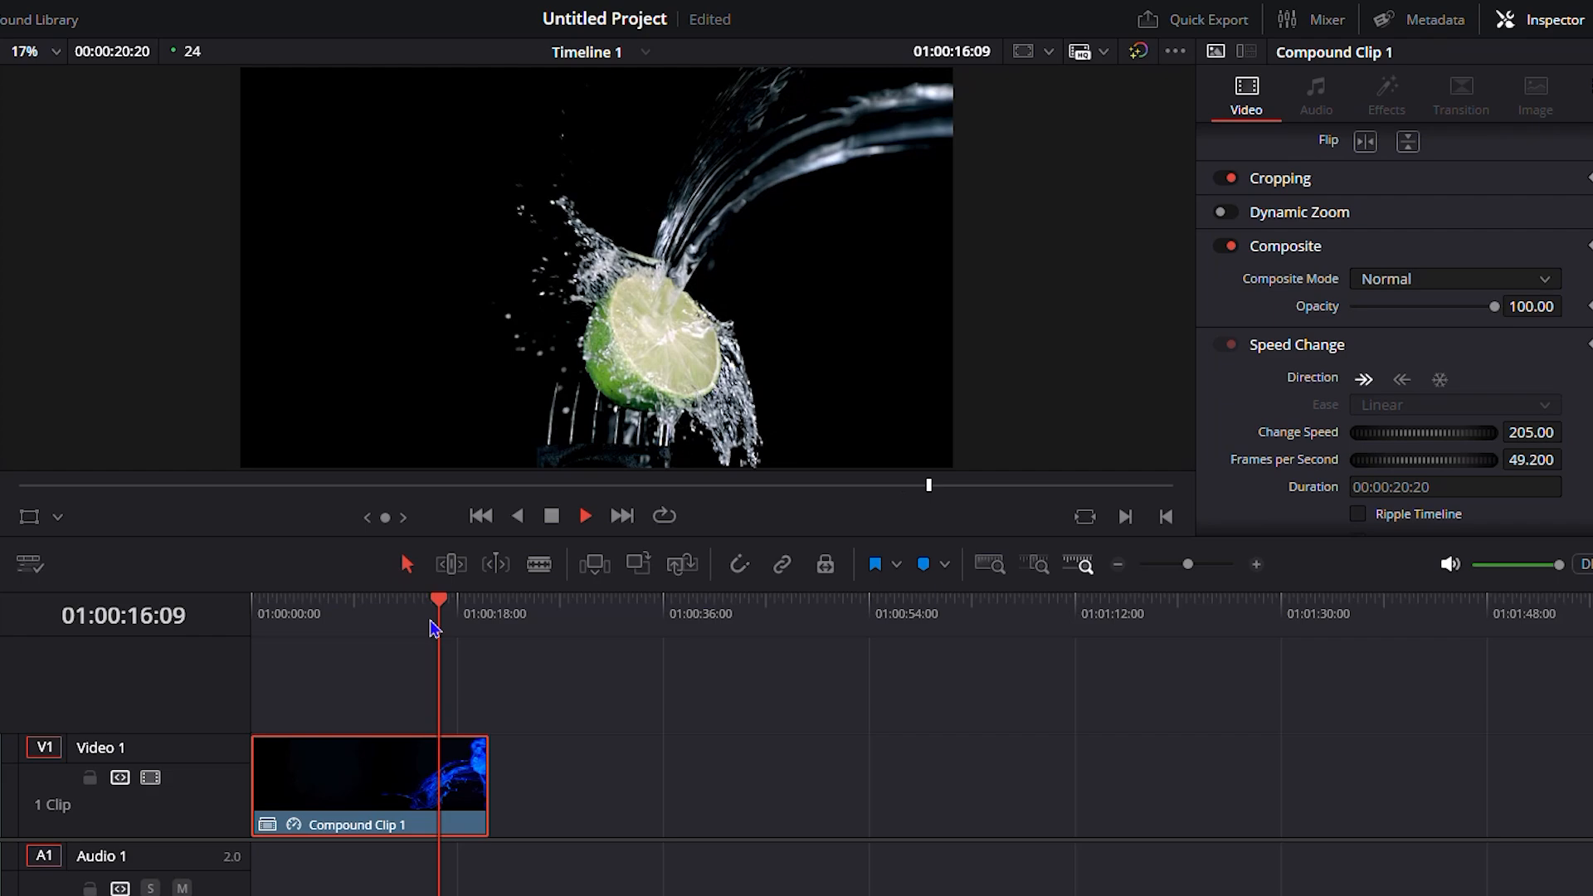